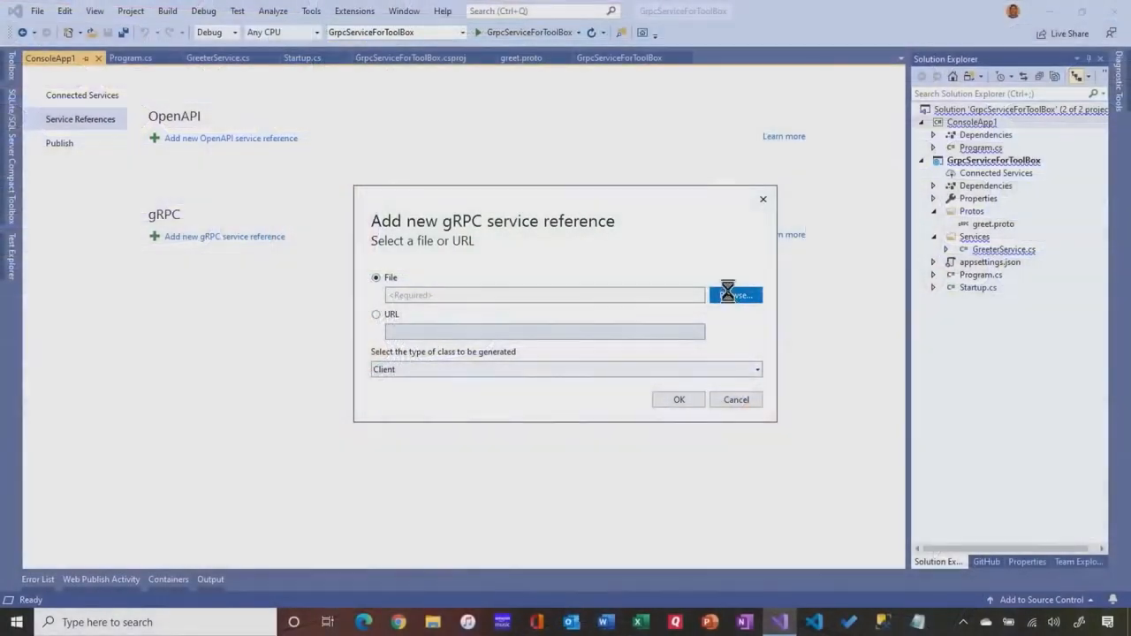
# Reference greet.proto from the service's Protos folder as a Client-type gRPC service reference
pyautogui.click(735, 293)
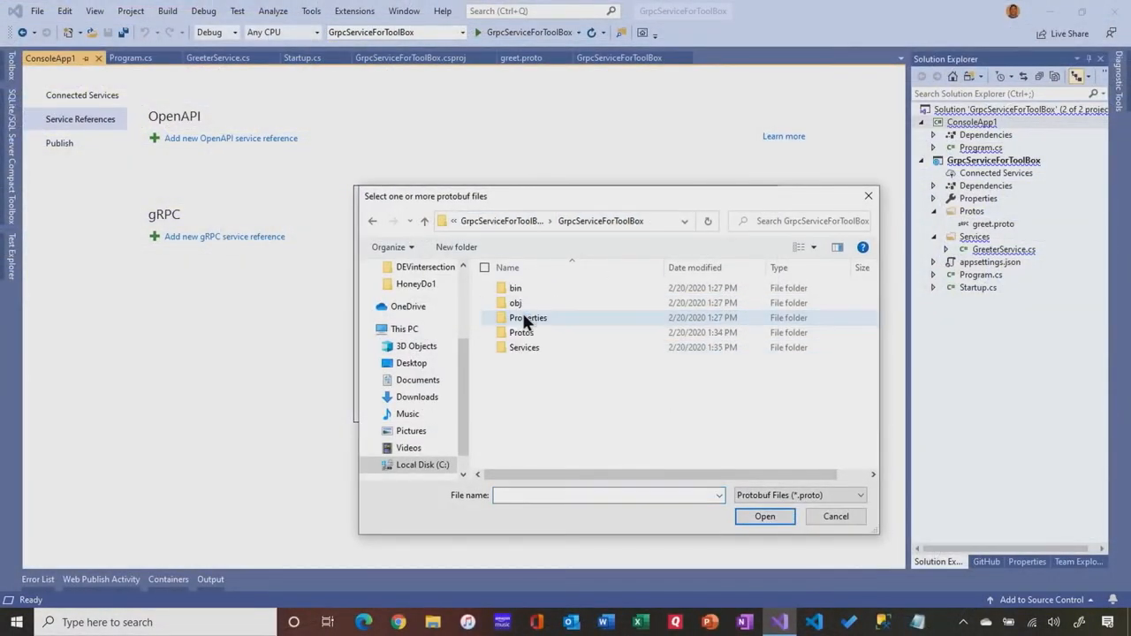
pyautogui.doubleClick(520, 332)
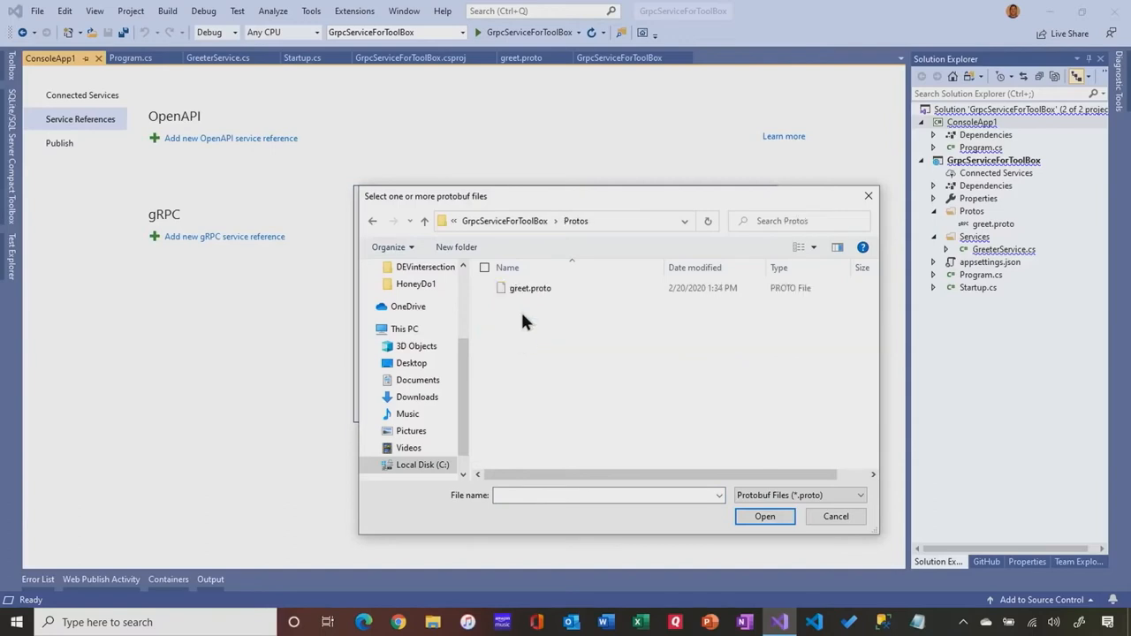
pyautogui.click(530, 288)
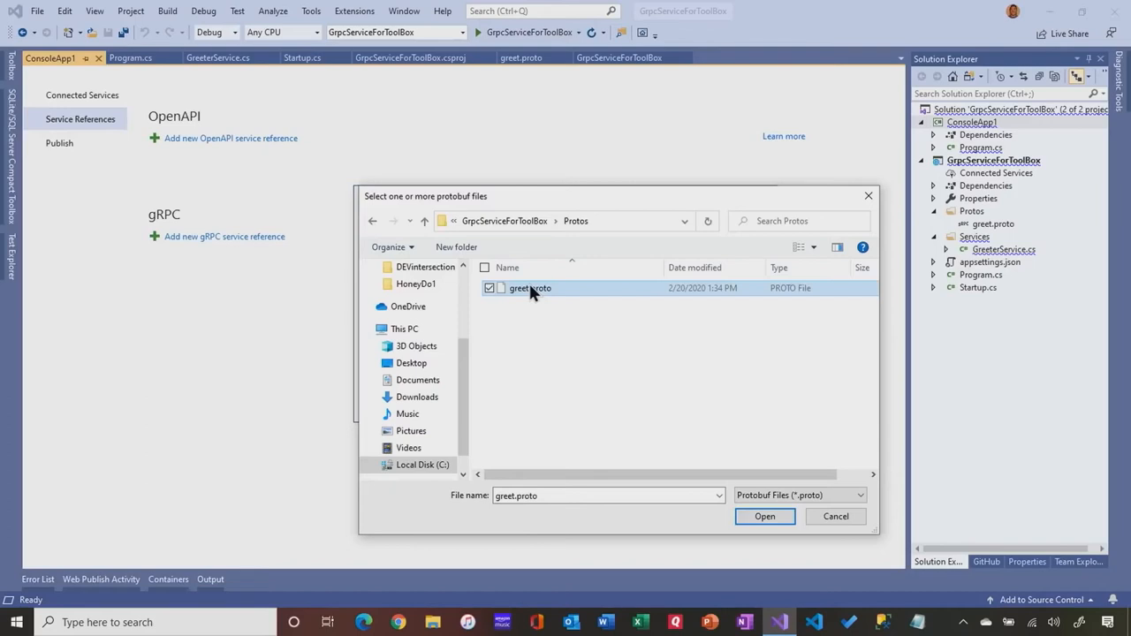
pyautogui.click(763, 516)
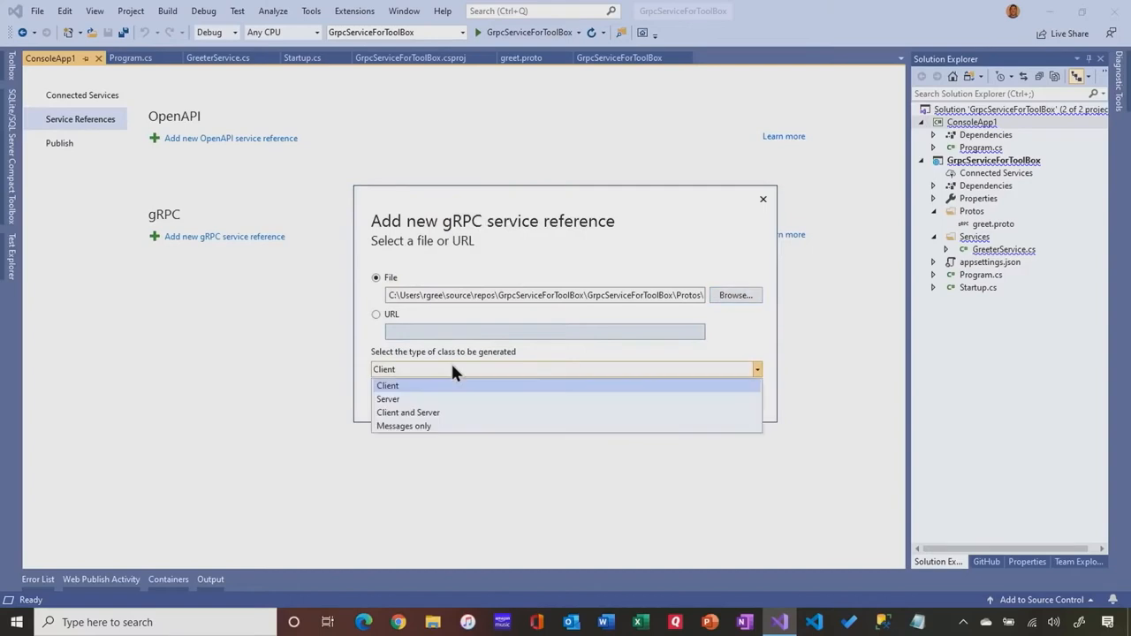
pyautogui.moveTo(453, 400)
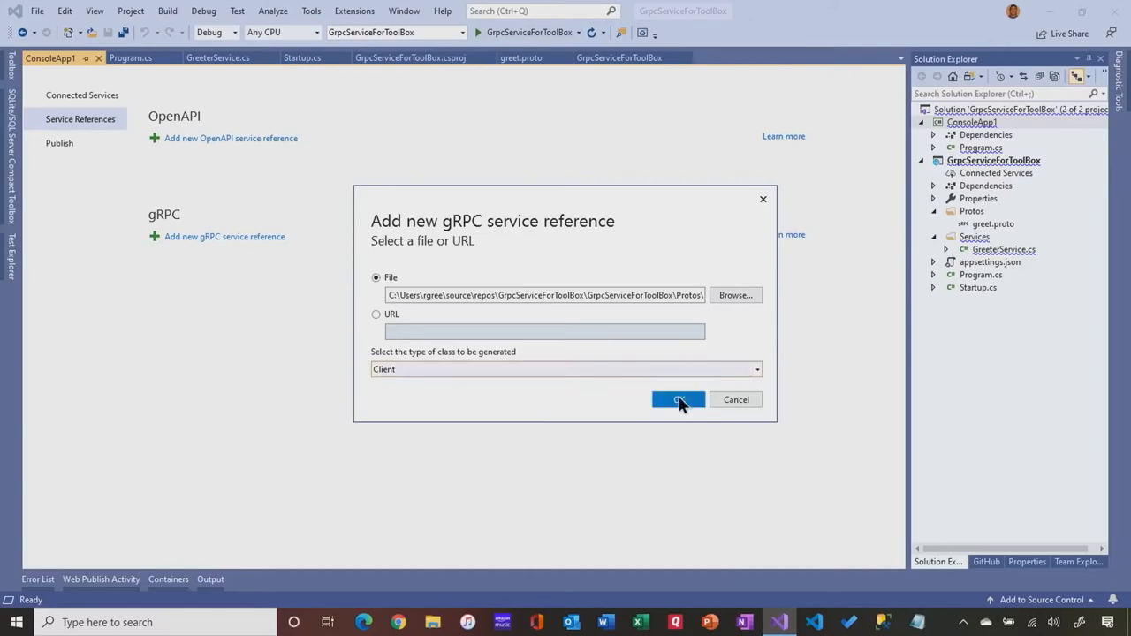
pyautogui.click(678, 400)
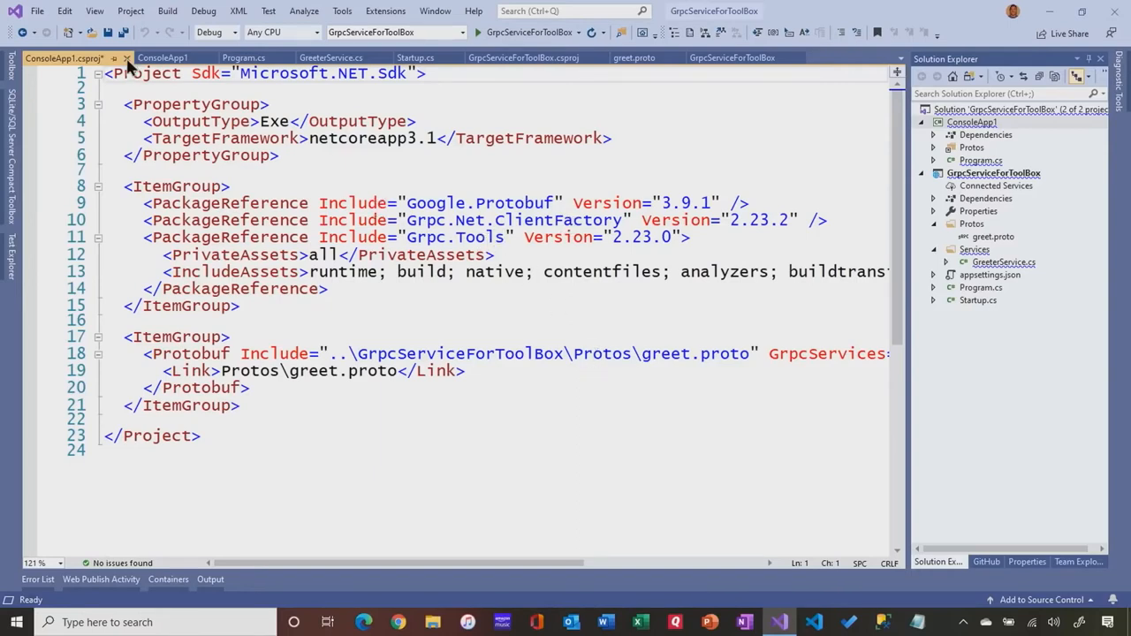
# Switch from ConsoleApp1.csproj to the console app's Program.cs with its Hello World Main
pyautogui.click(131, 57)
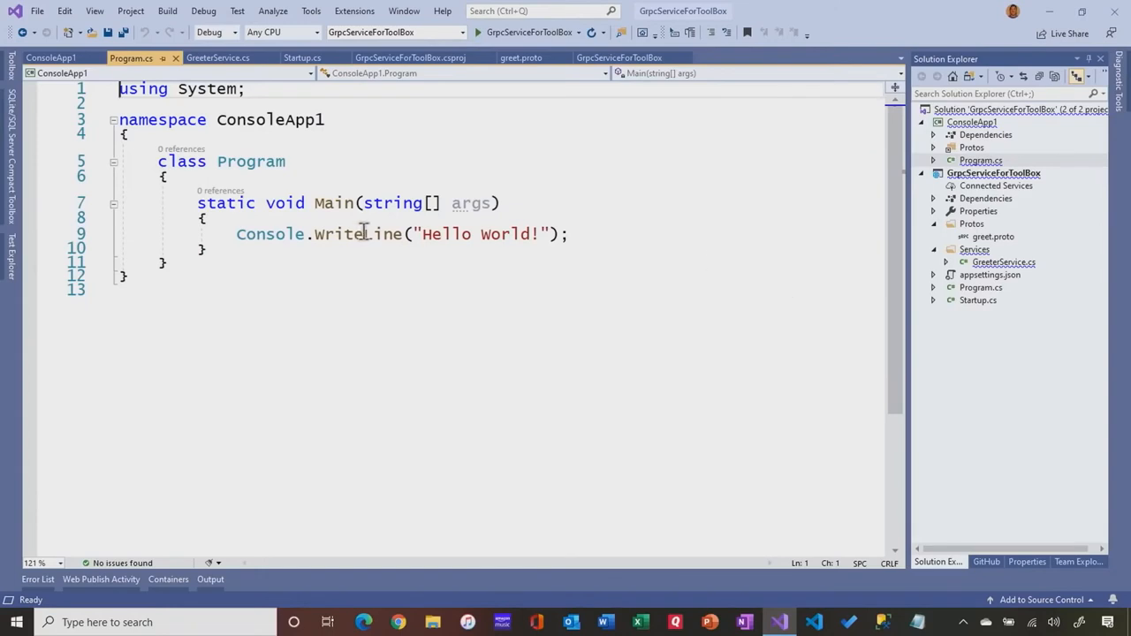
pyautogui.moveTo(576, 244)
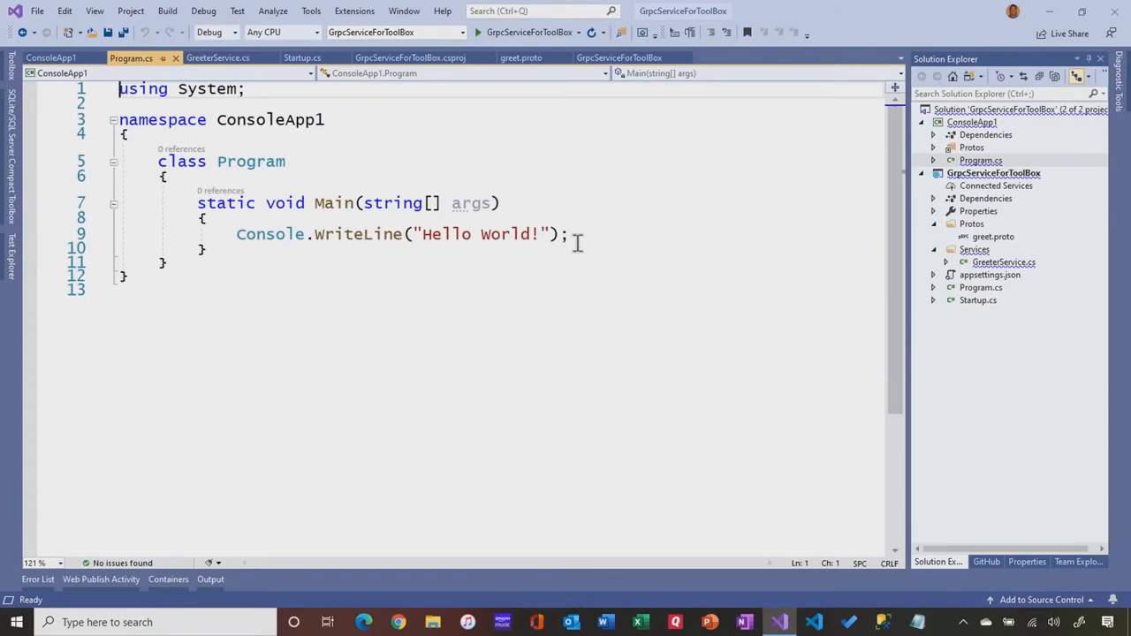
# Start a 'using var channel = GrpcChannel' line in Main and import Grpc.Net.Client via the quick fix
pyautogui.click(210, 219)
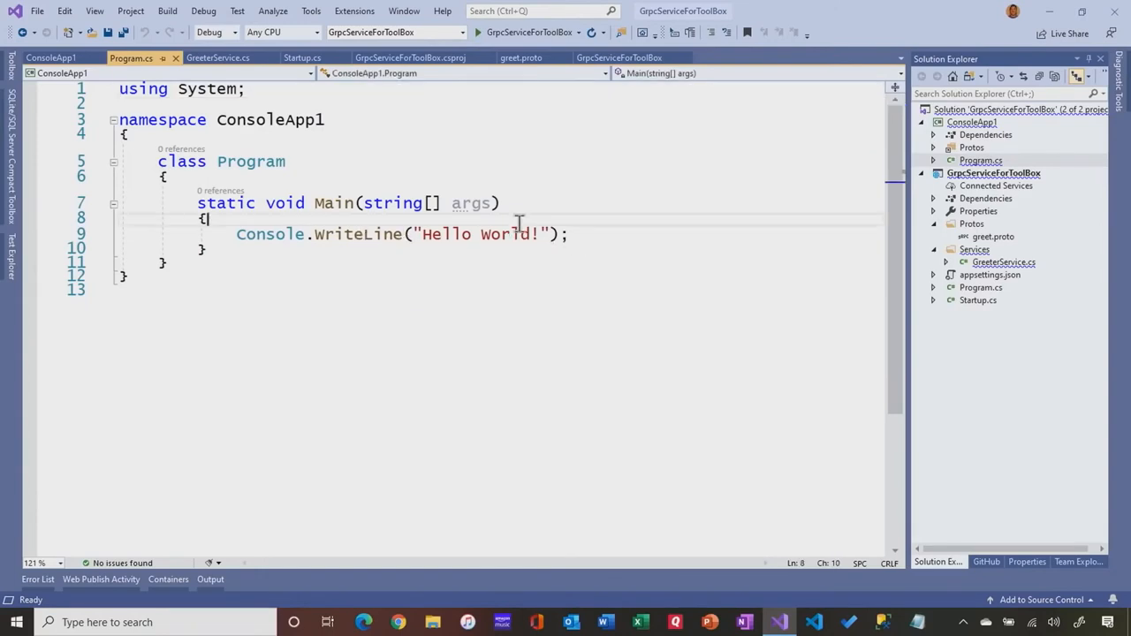
pyautogui.press('enter')
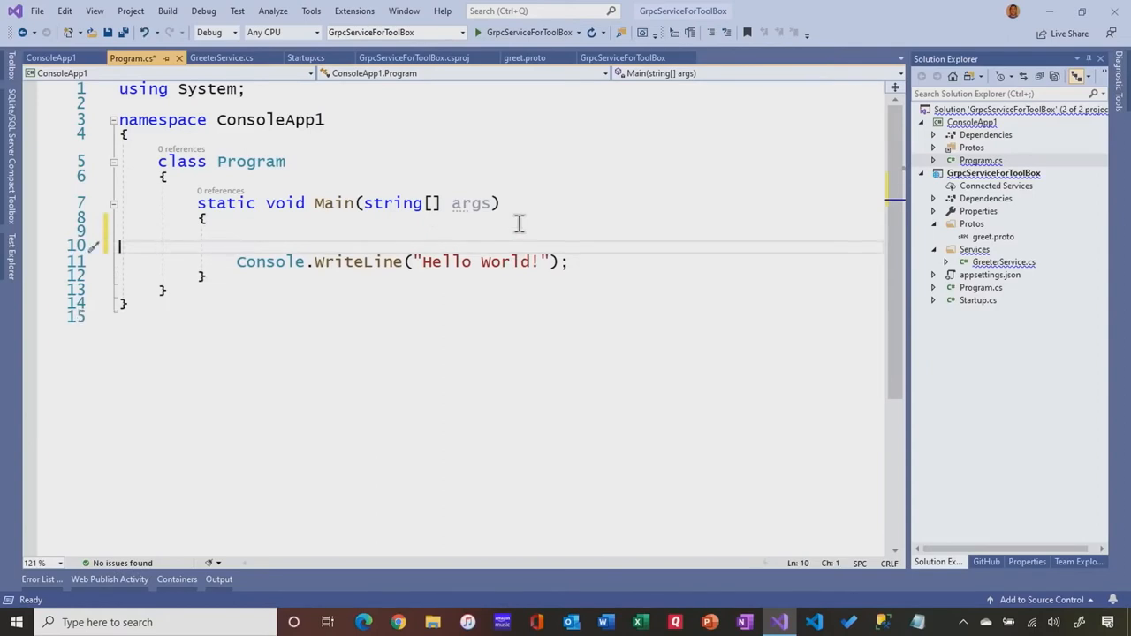
pyautogui.press('Backspace')
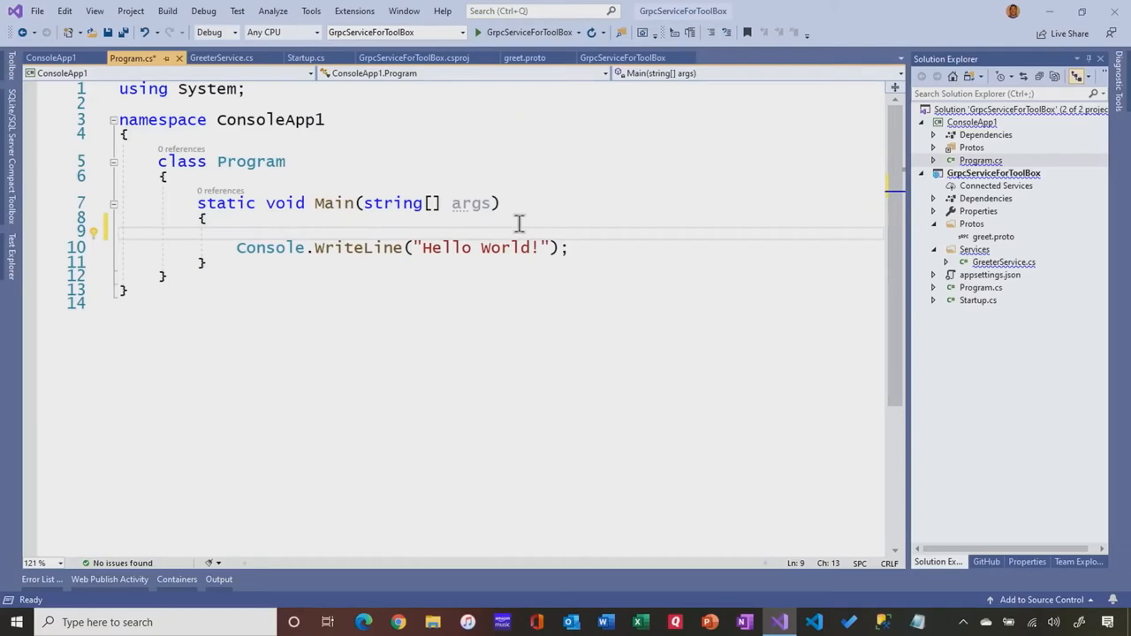
pyautogui.write('va')
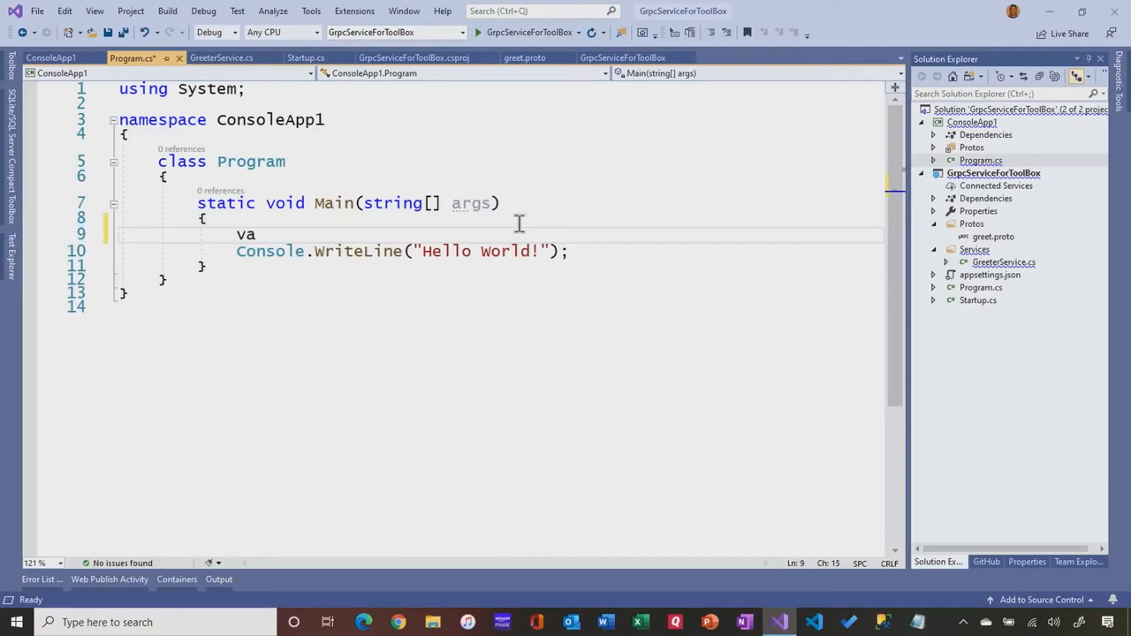
pyautogui.write('using')
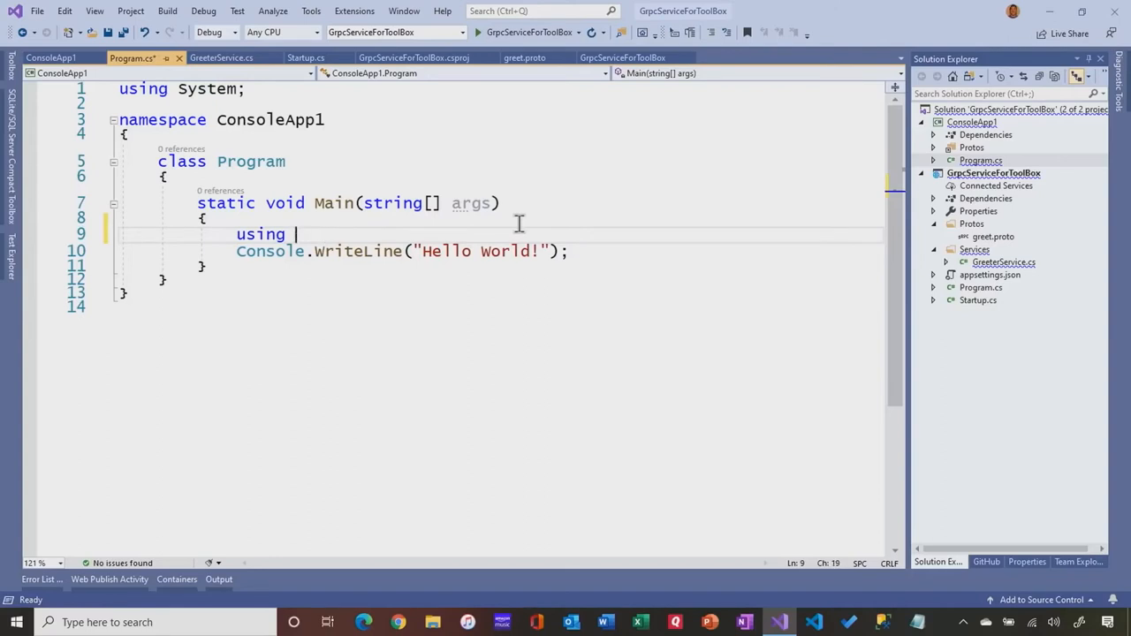
pyautogui.write('var channel =')
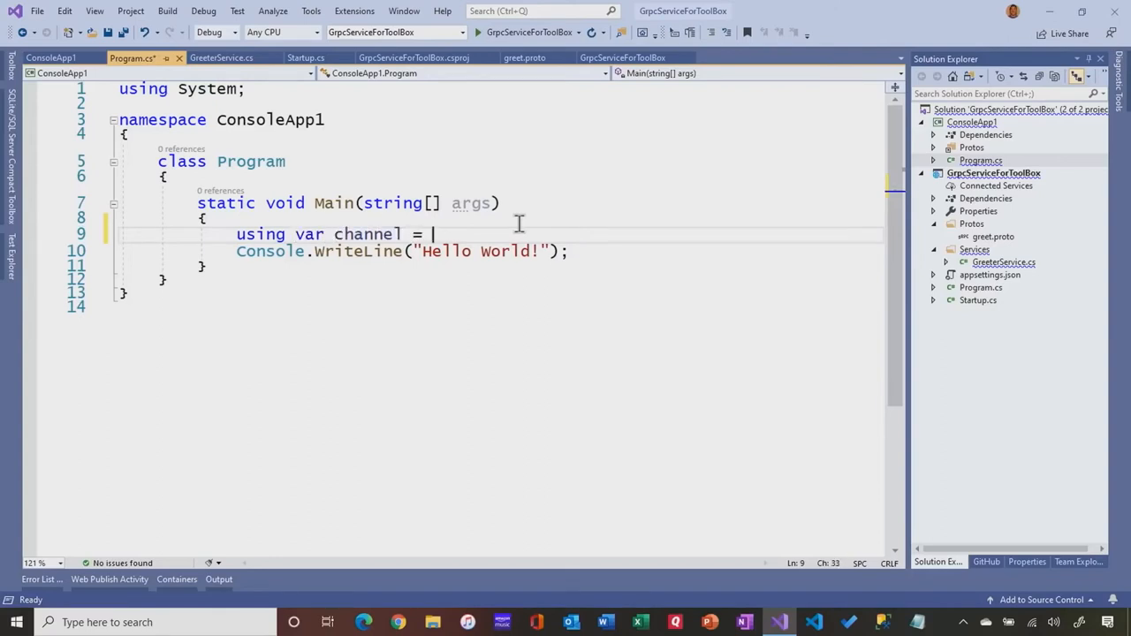
pyautogui.write('Grpc')
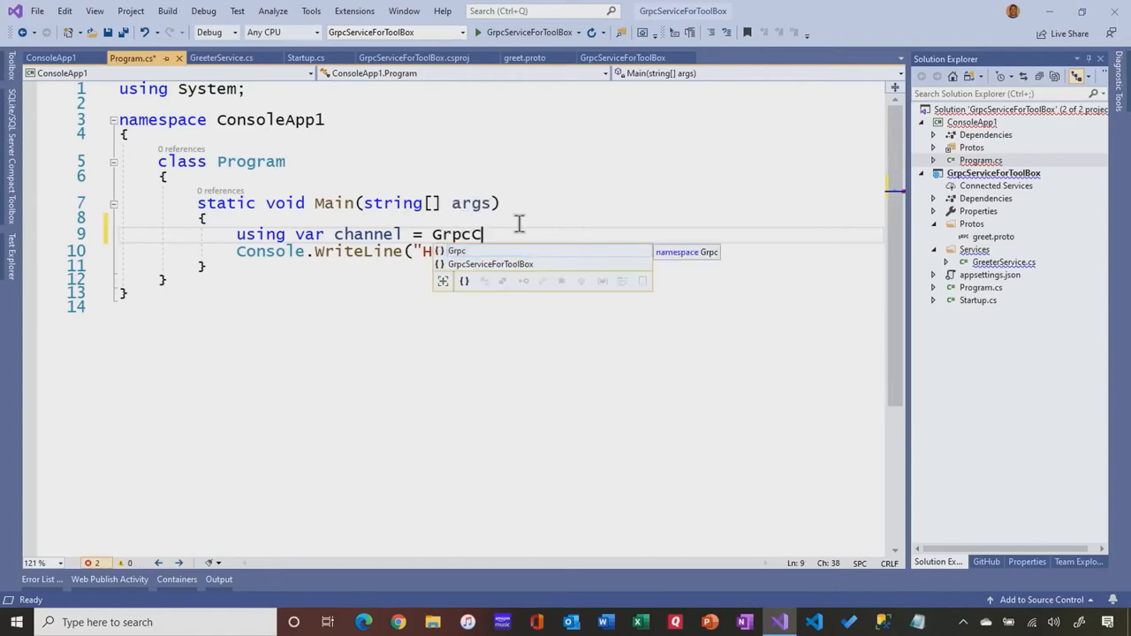
pyautogui.write('Channel;')
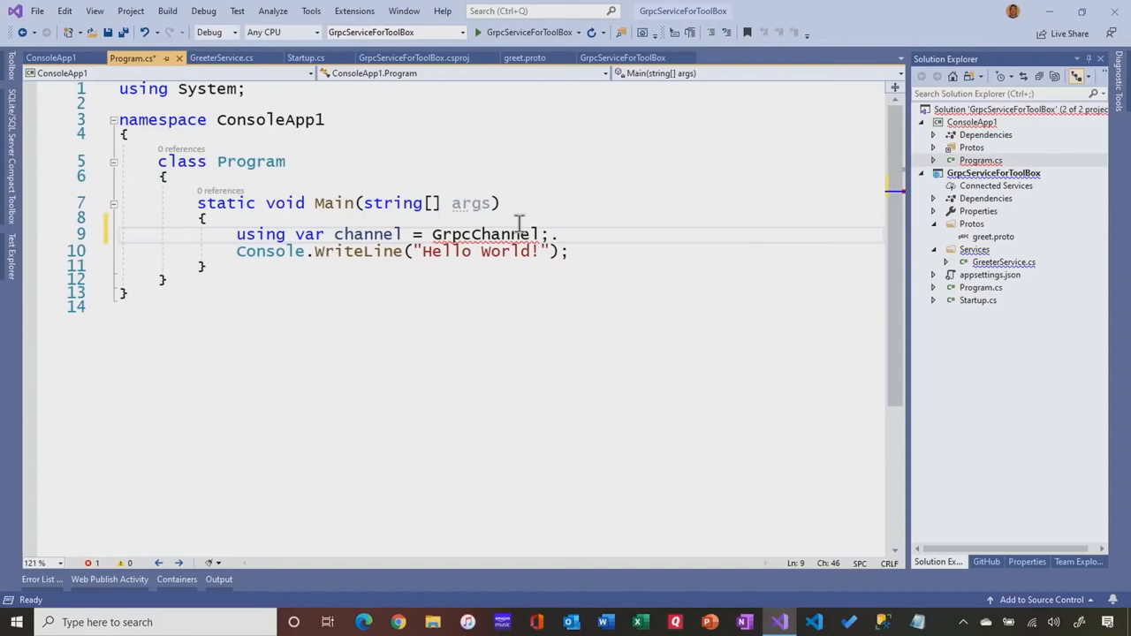
pyautogui.press('Backspace')
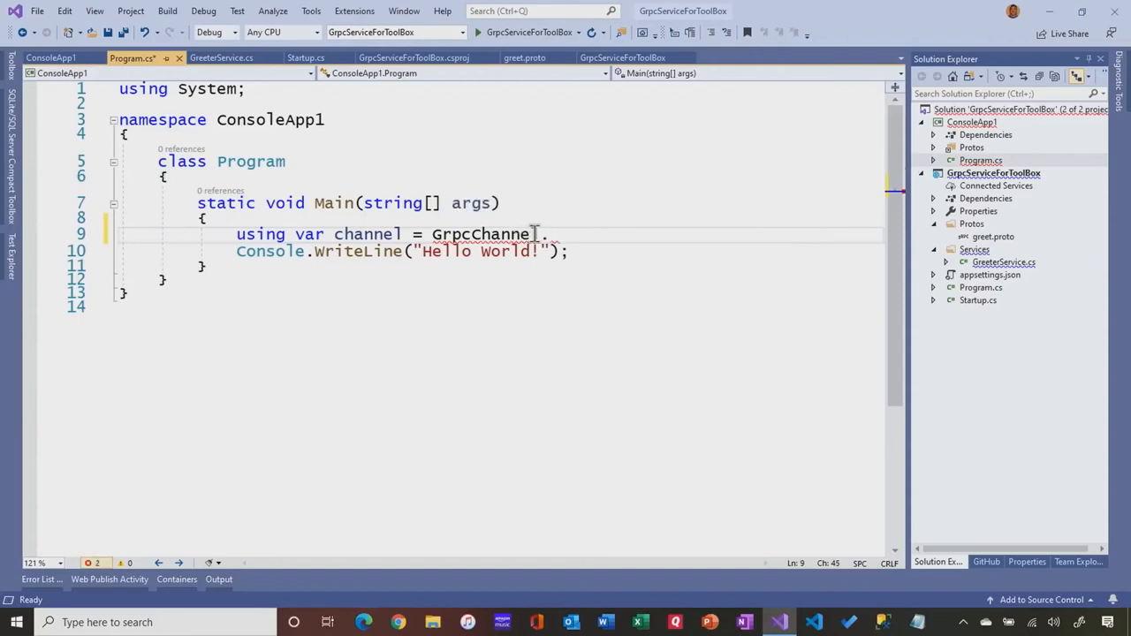
pyautogui.press('Backspace')
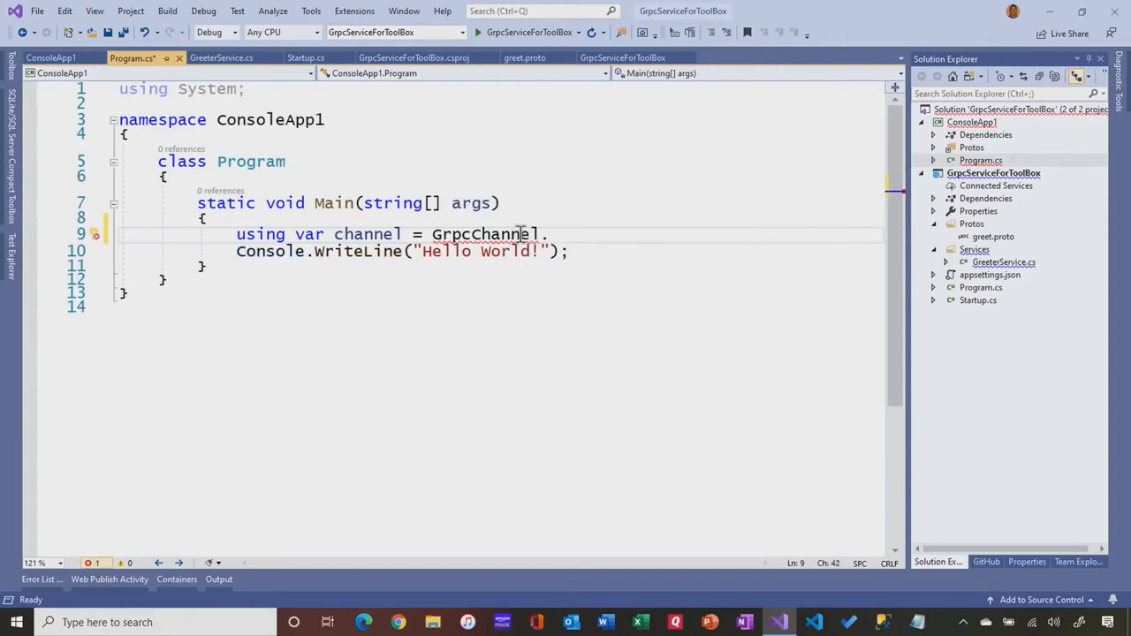
pyautogui.click(95, 235)
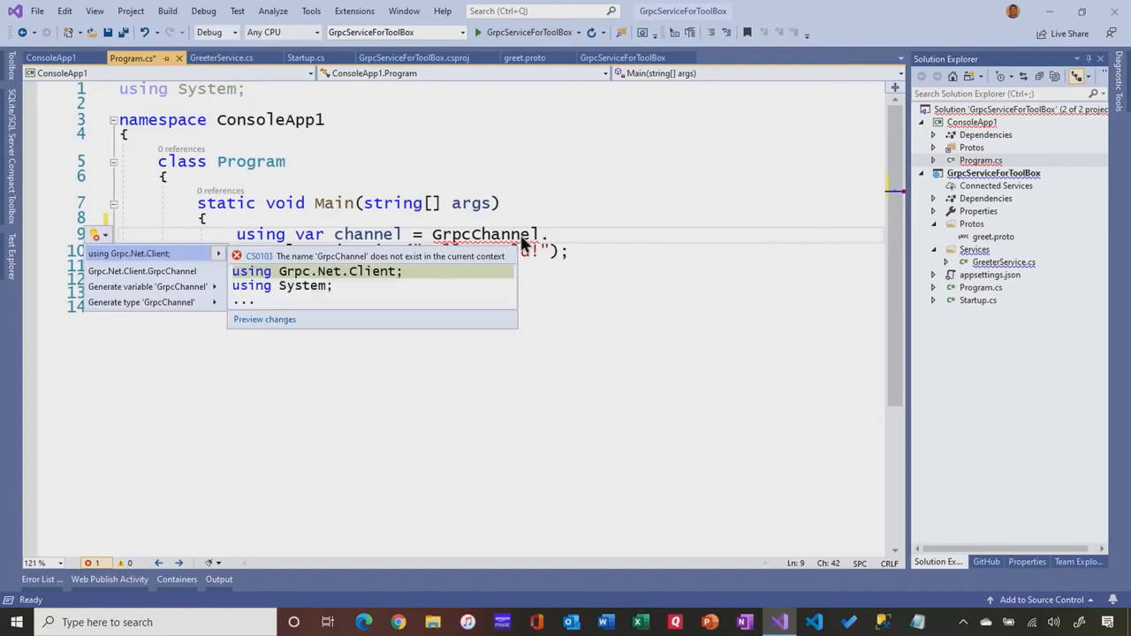
pyautogui.click(129, 255)
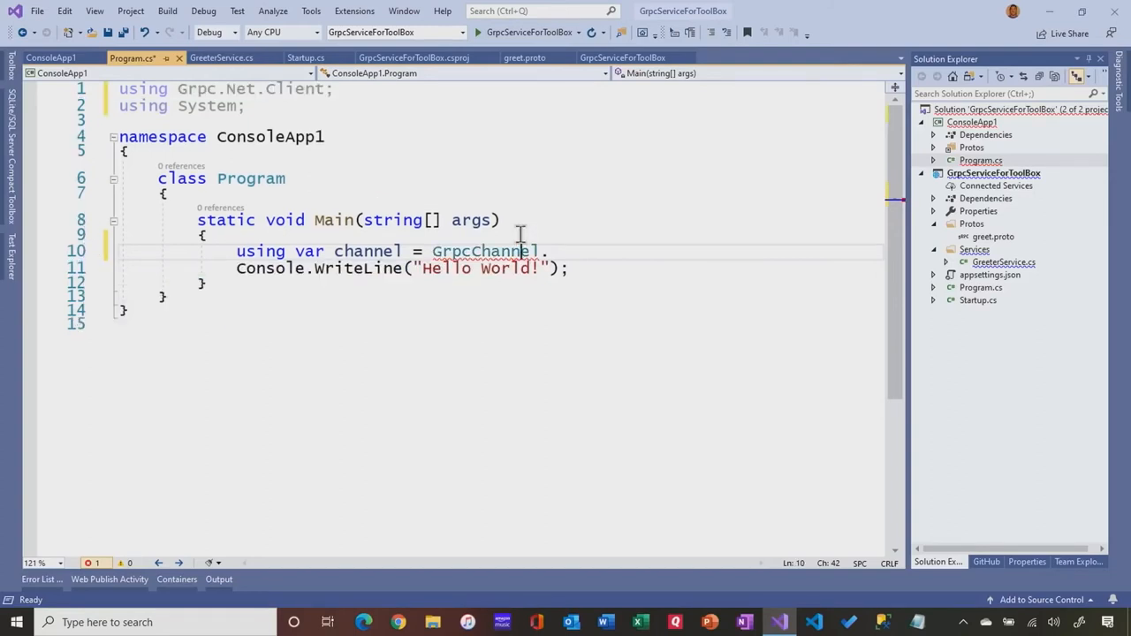
pyautogui.write('.')
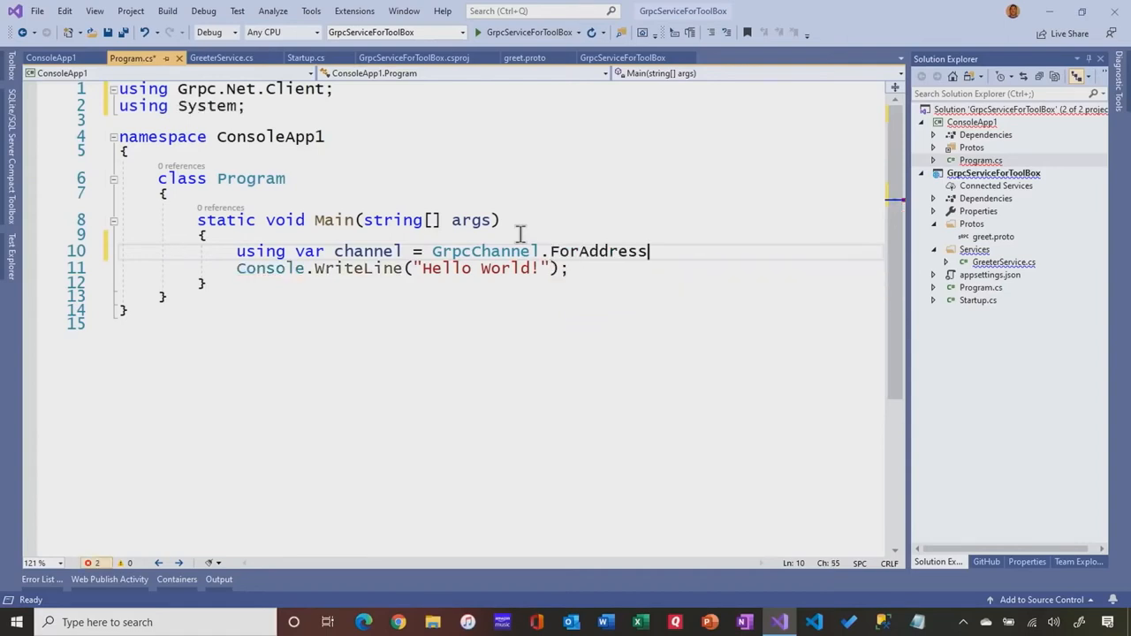
pyautogui.write('("")')
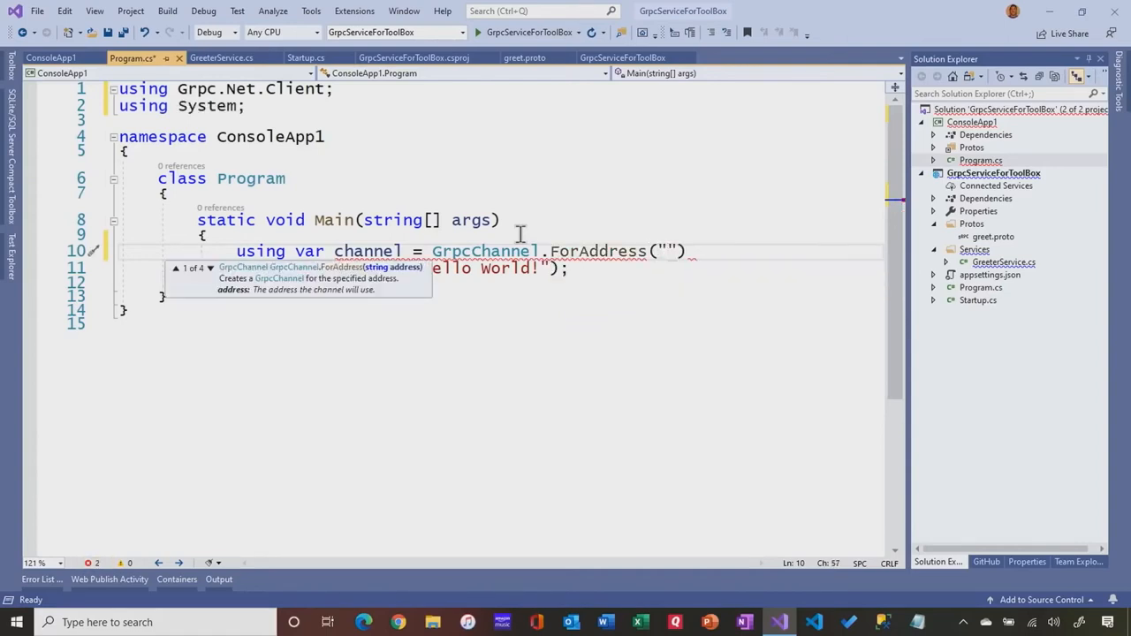
pyautogui.write('https')
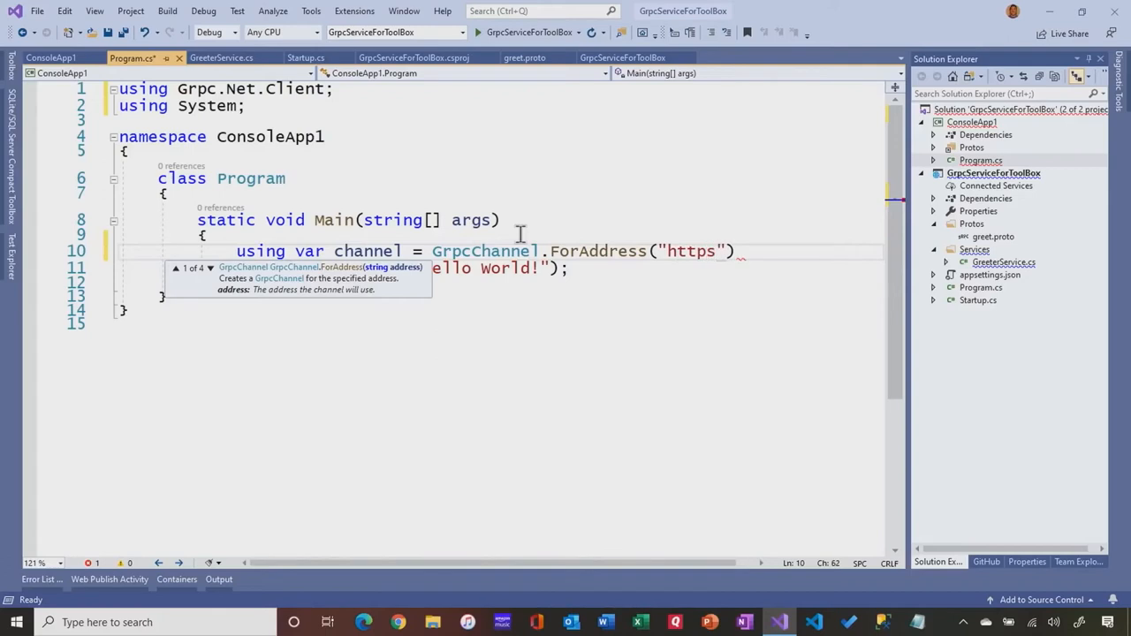
pyautogui.write('://lo')
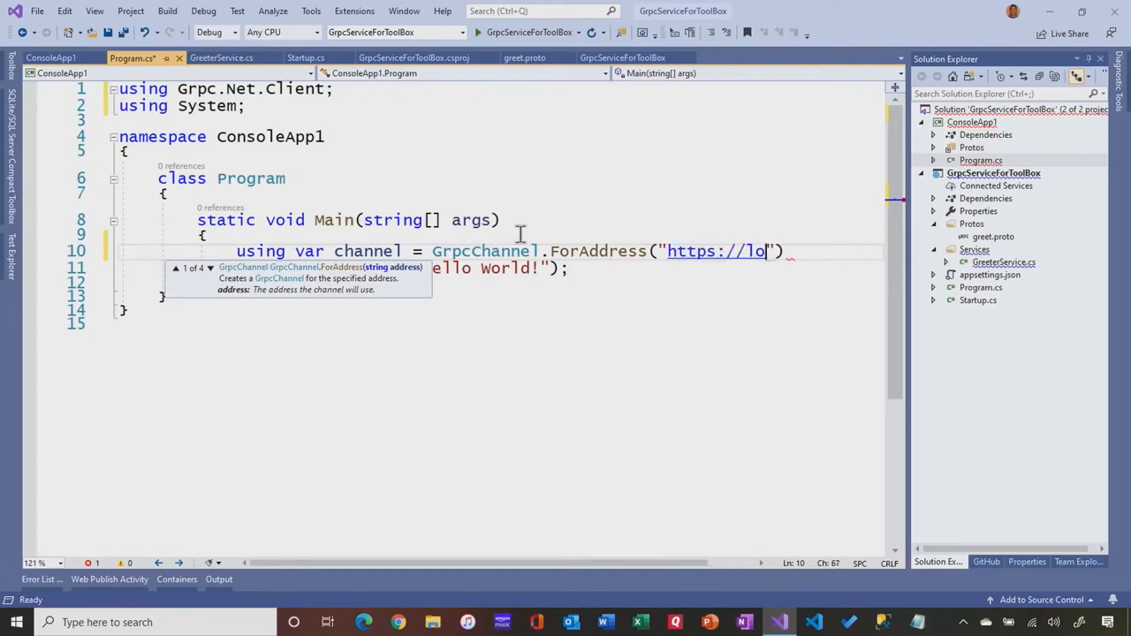
pyautogui.write('calhost:')
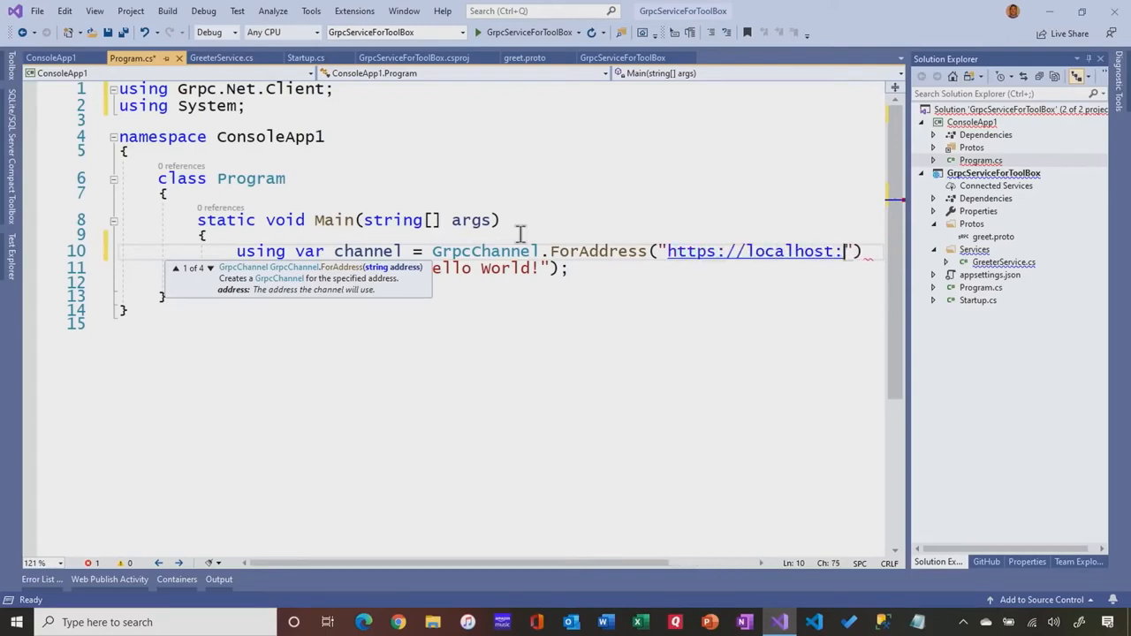
pyautogui.write('5001')
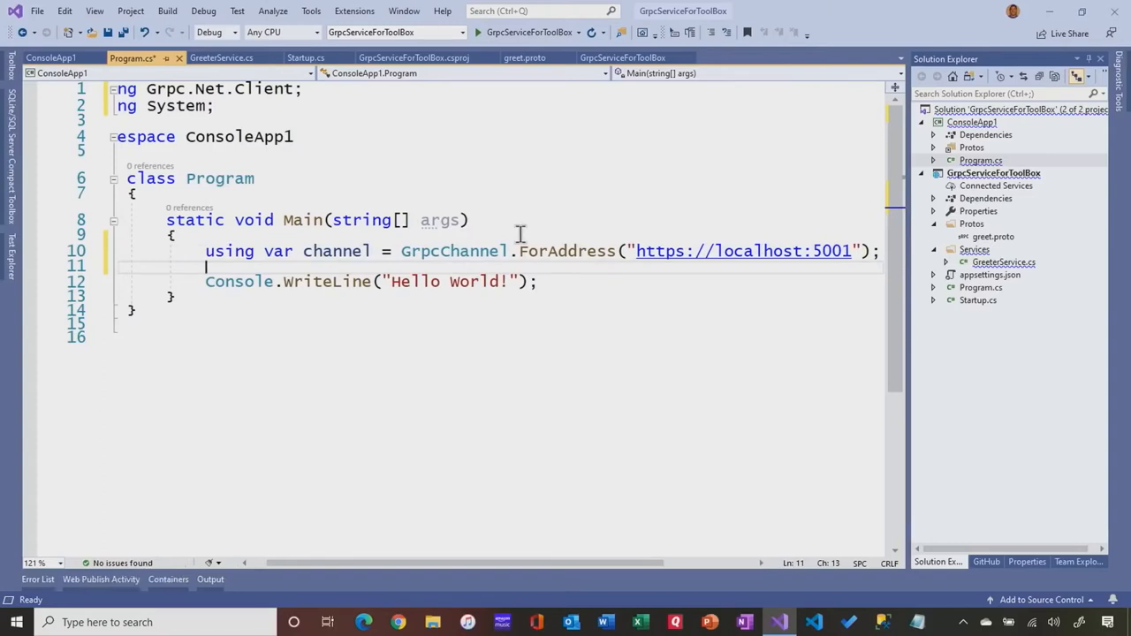
# Write var client = new Greeter.GreeterClient(channel)
pyautogui.write('var client =')
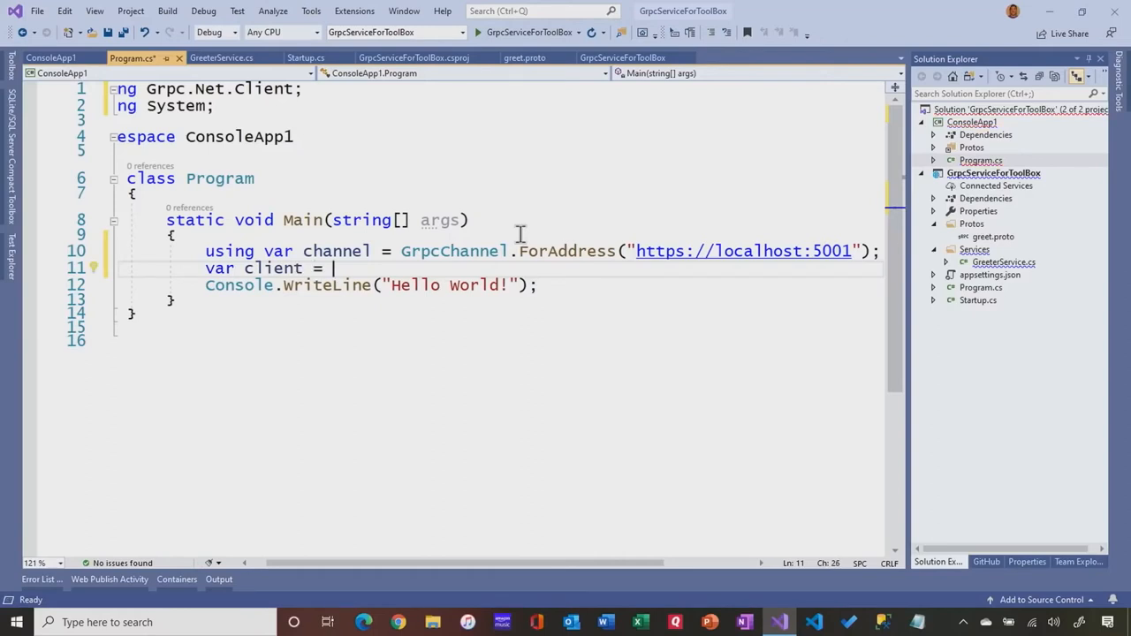
pyautogui.write('new')
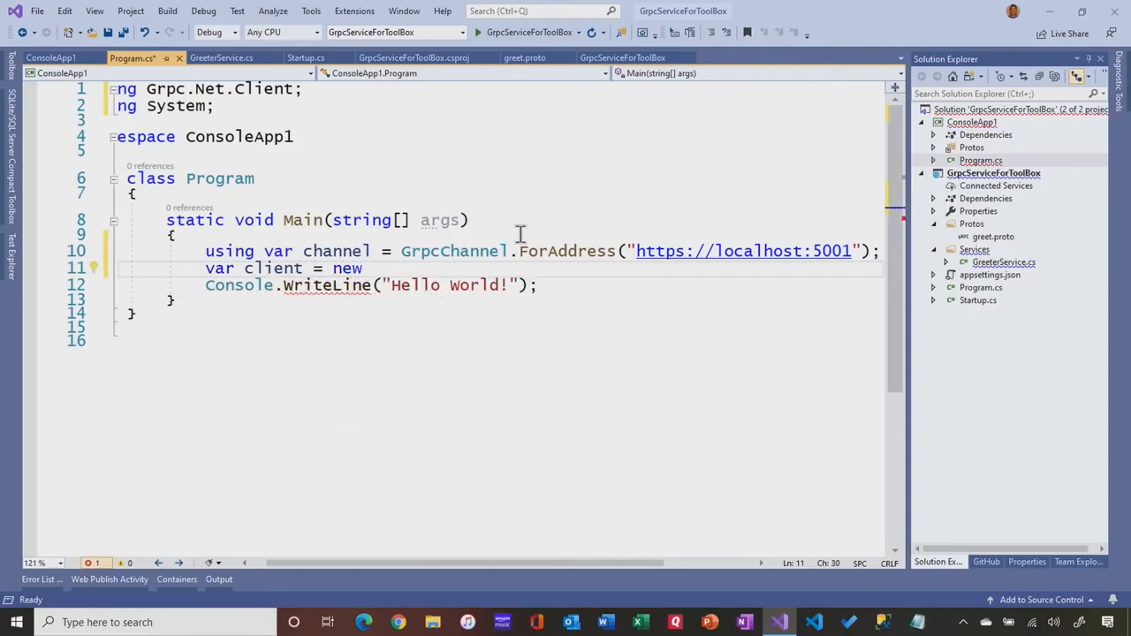
pyautogui.write('GreeterClient')
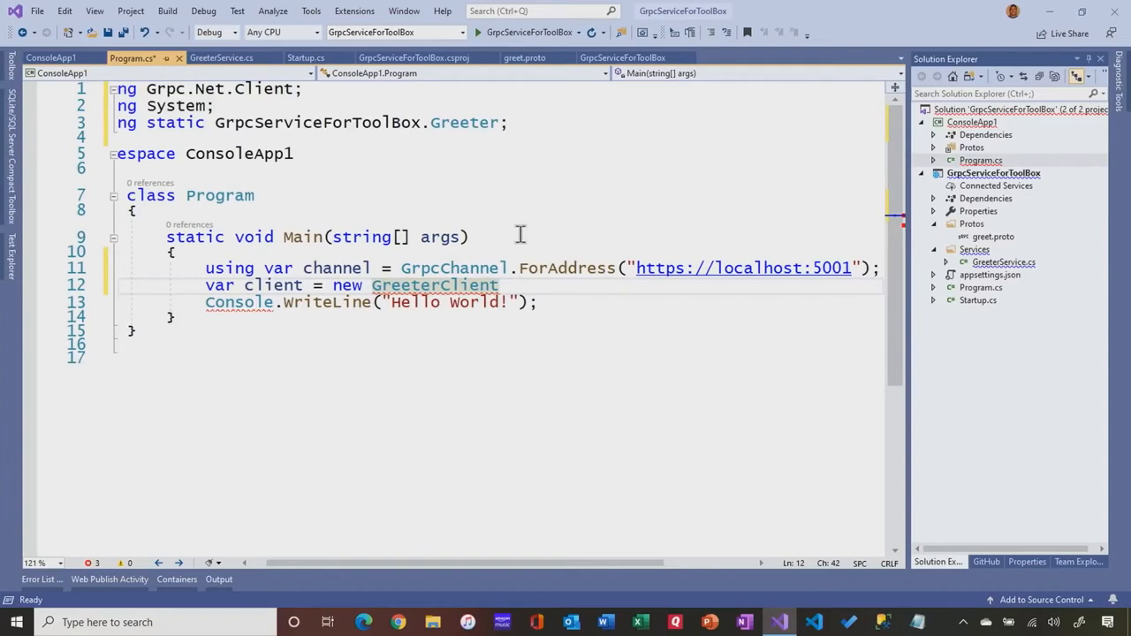
pyautogui.write('.')
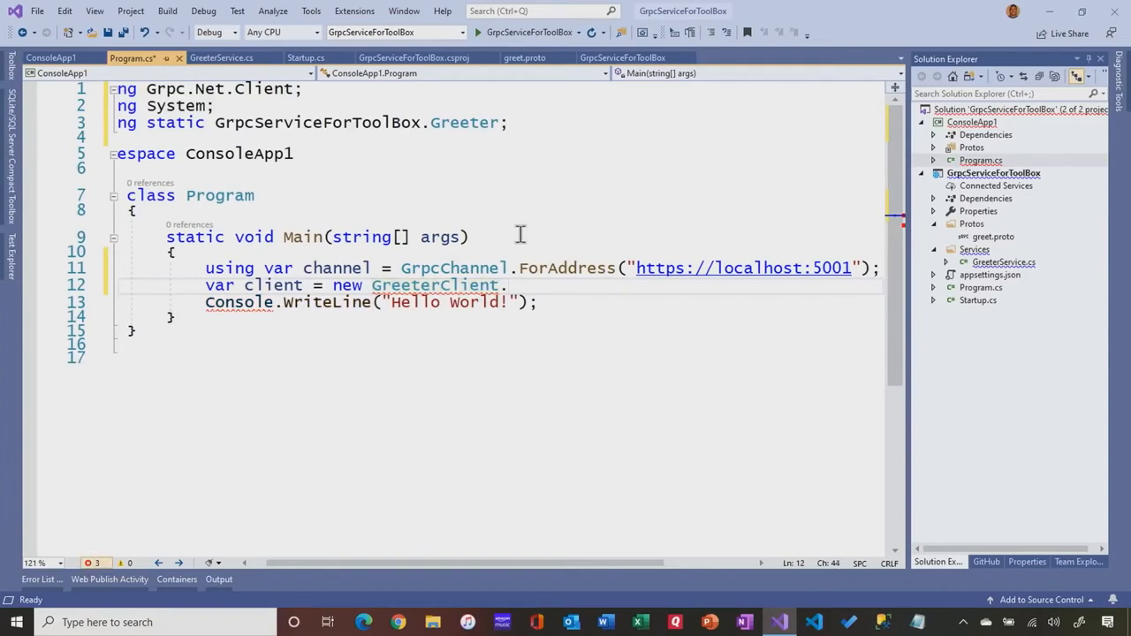
pyautogui.write('(')
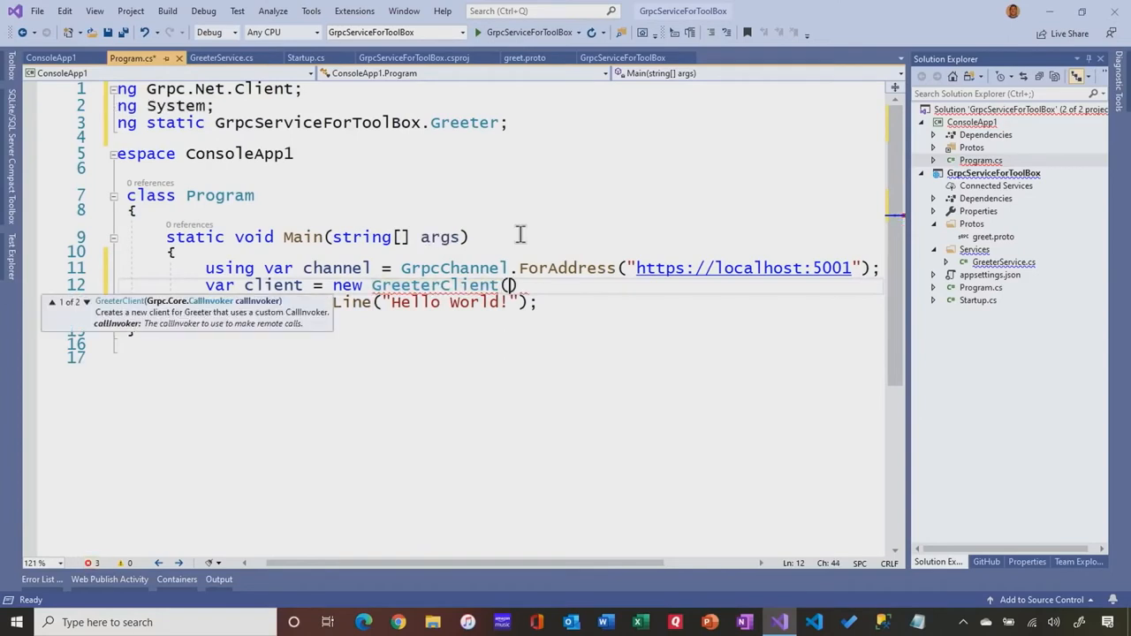
pyautogui.write('ch')
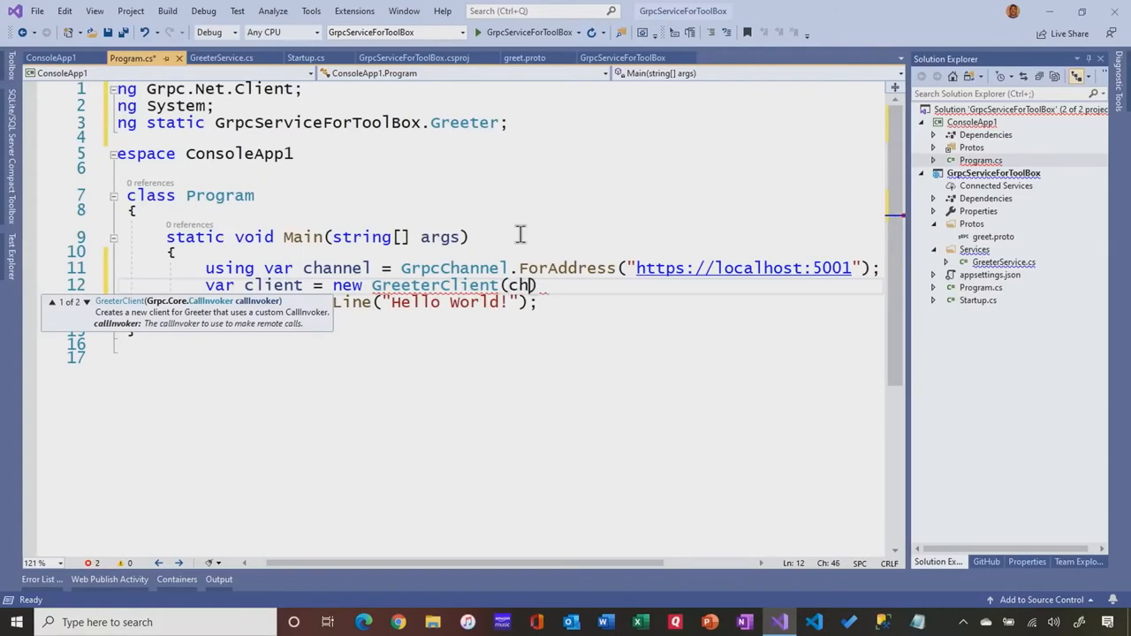
pyautogui.write('annel')
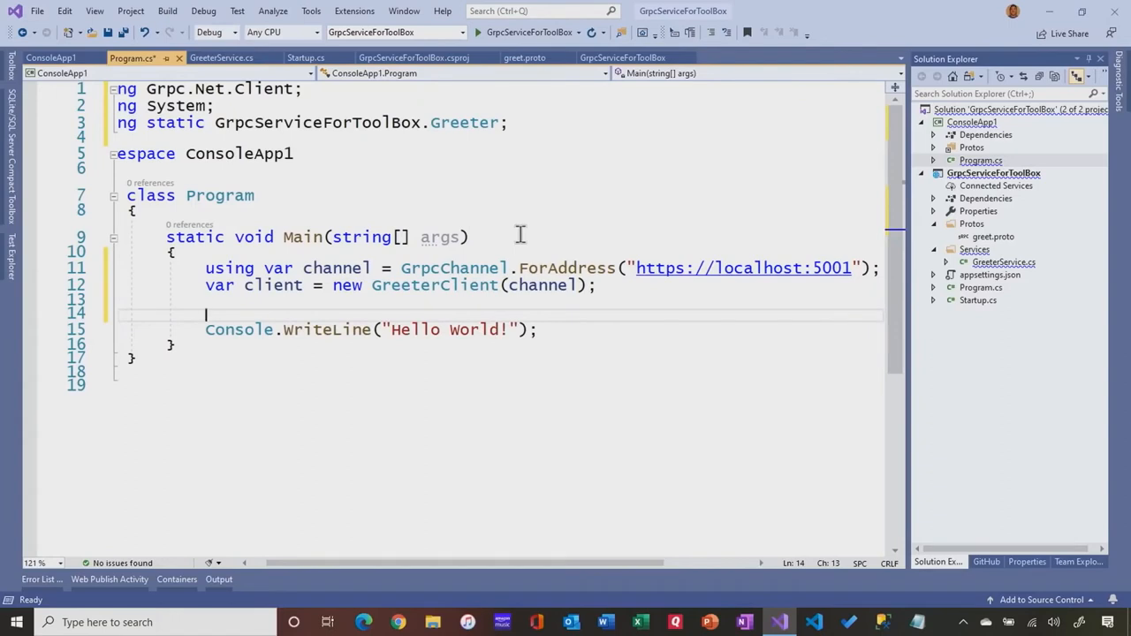
# Begin a client. call and browse IntelliSense for its methods
pyautogui.write('client.')
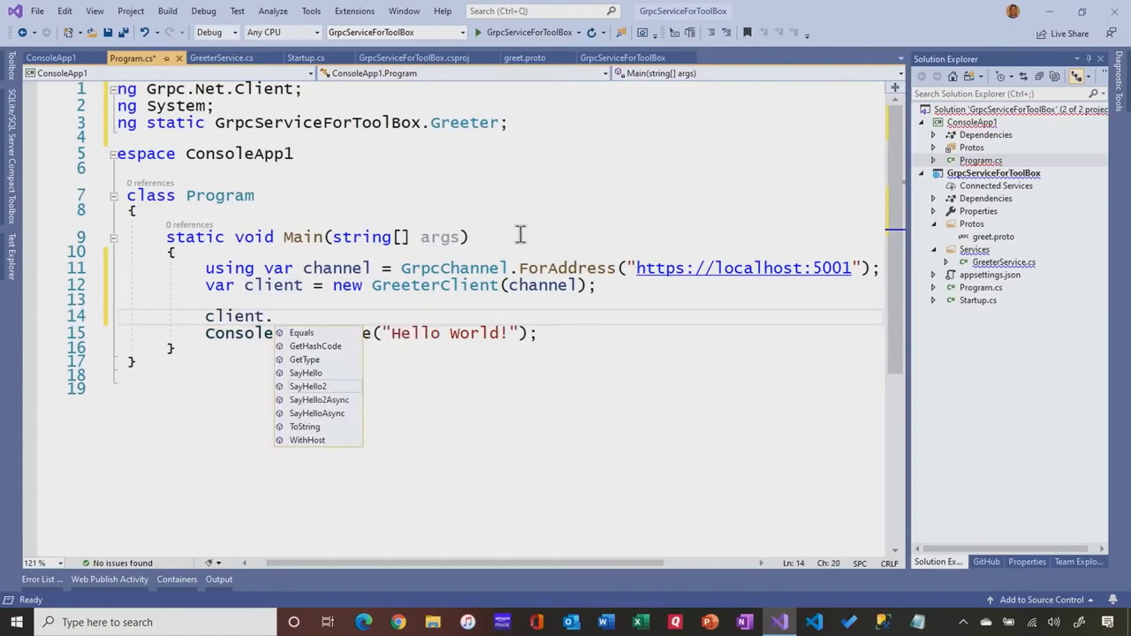
pyautogui.press('down')
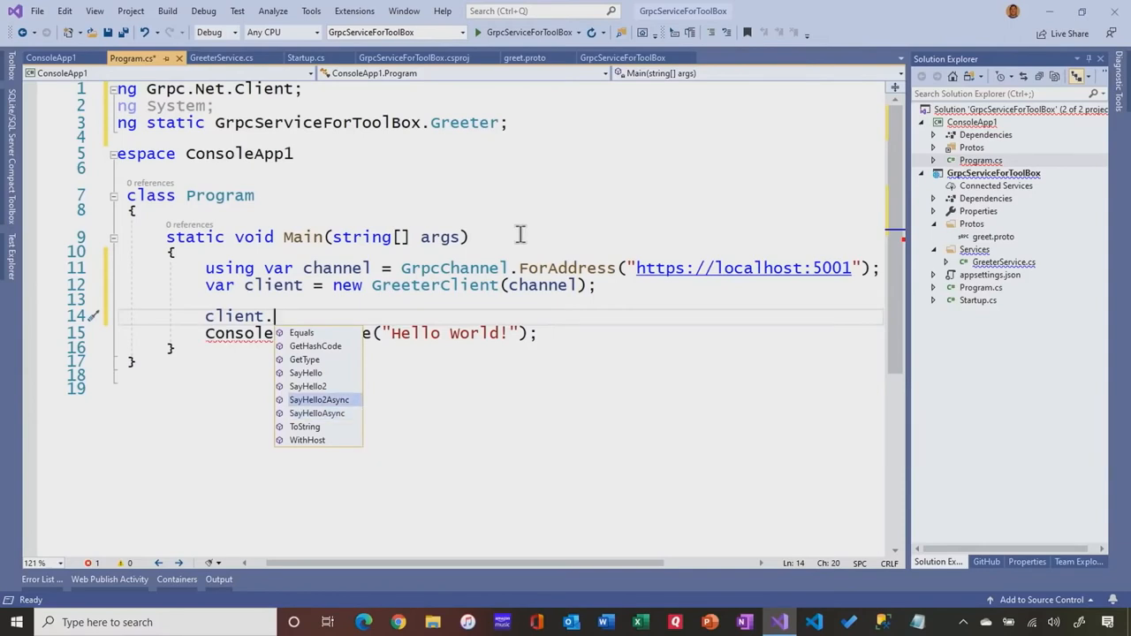
pyautogui.moveTo(318, 399)
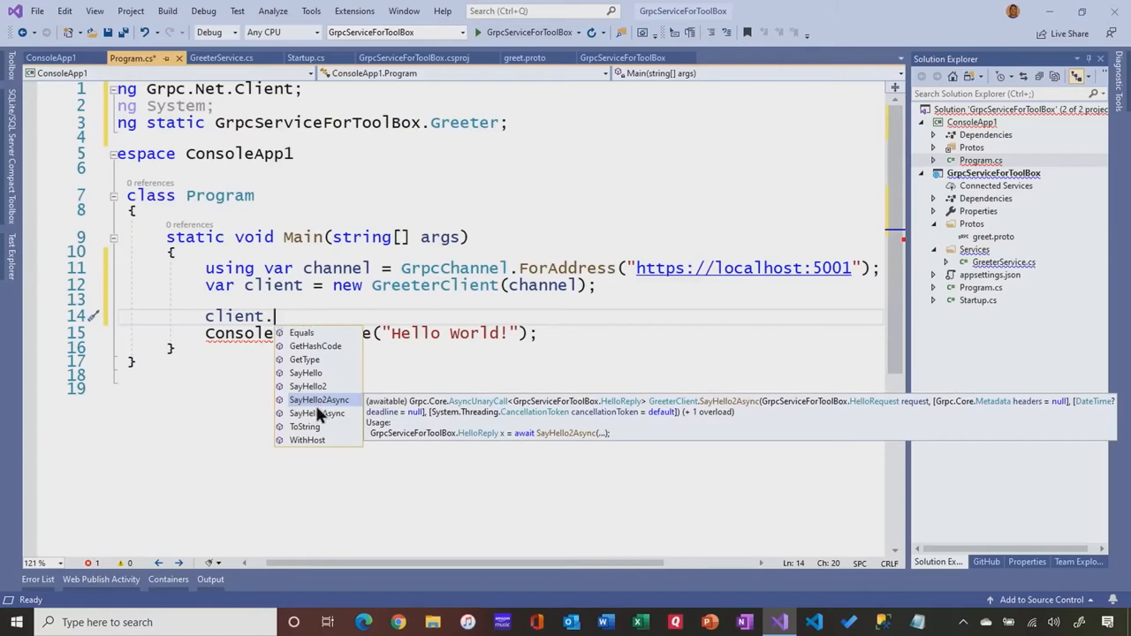
# Insert client.SayHelloAsync, view greet.proto, and return to Program.cs
pyautogui.write('SayHelloAsync')
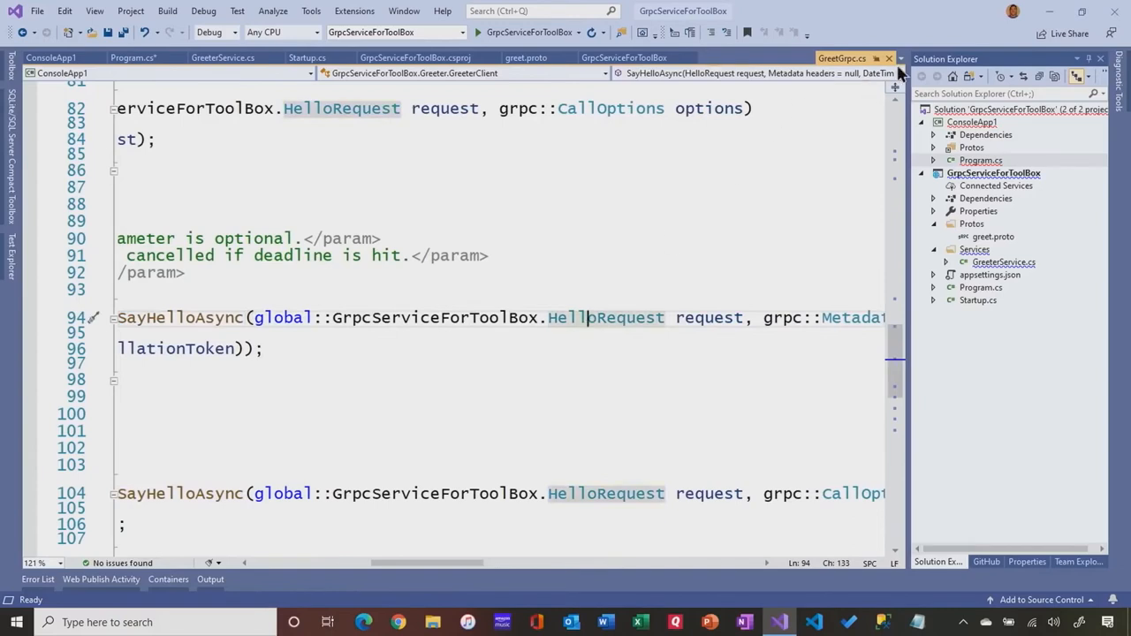
pyautogui.click(523, 56)
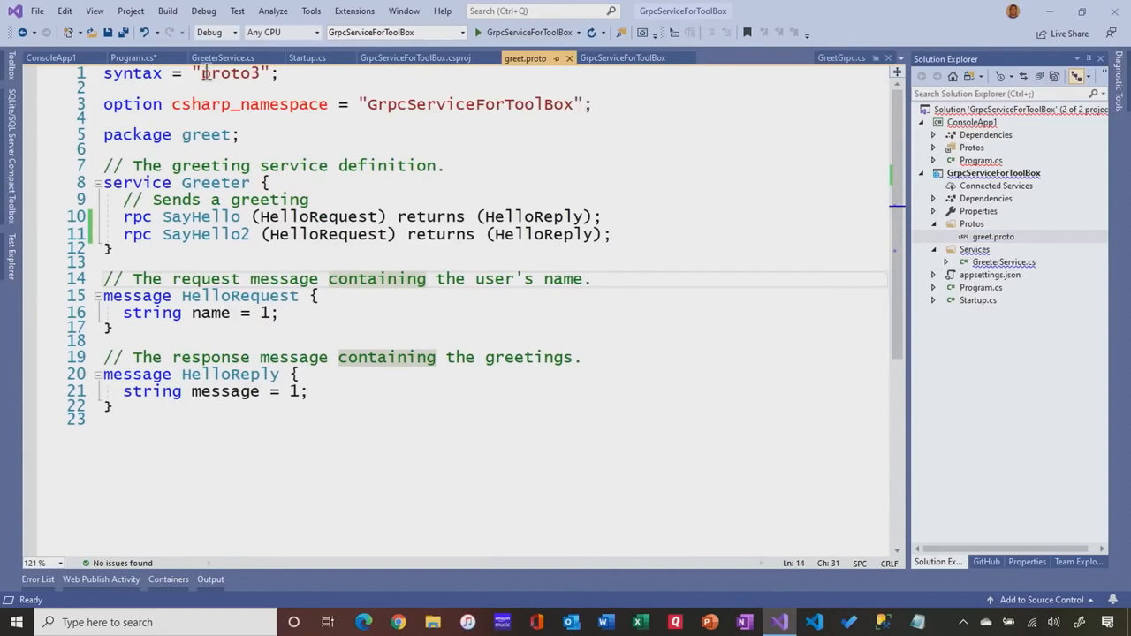
pyautogui.click(130, 57)
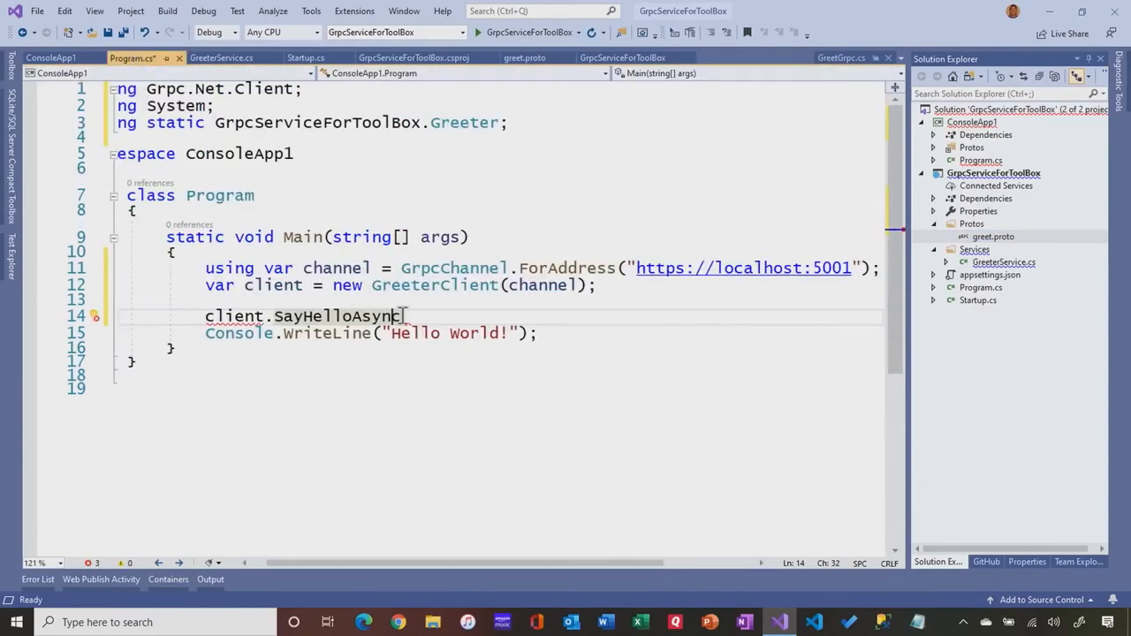
# Create var request = new HelloRequest { Name = "Robert" } above the call
pyautogui.press('enter')
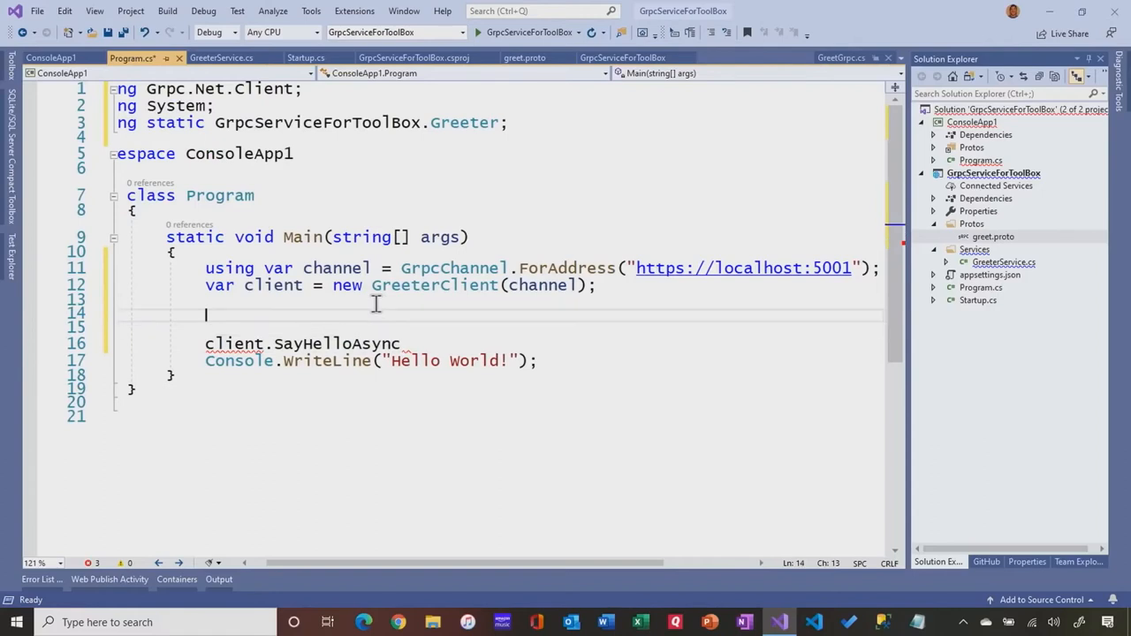
pyautogui.write('var req')
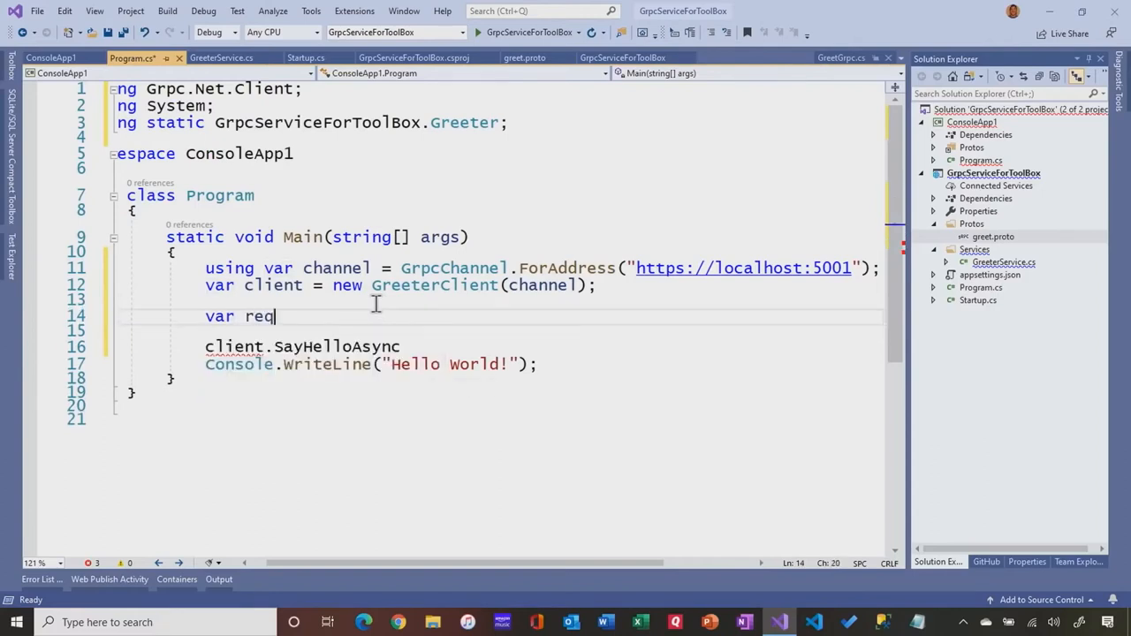
pyautogui.write('uest = new')
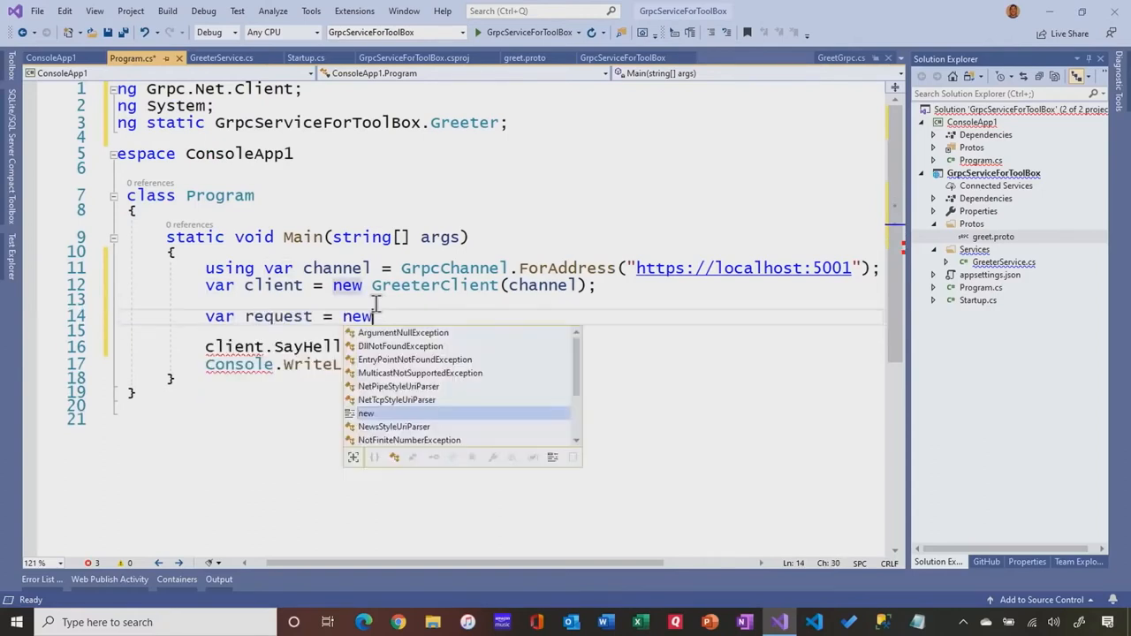
pyautogui.write('Hee')
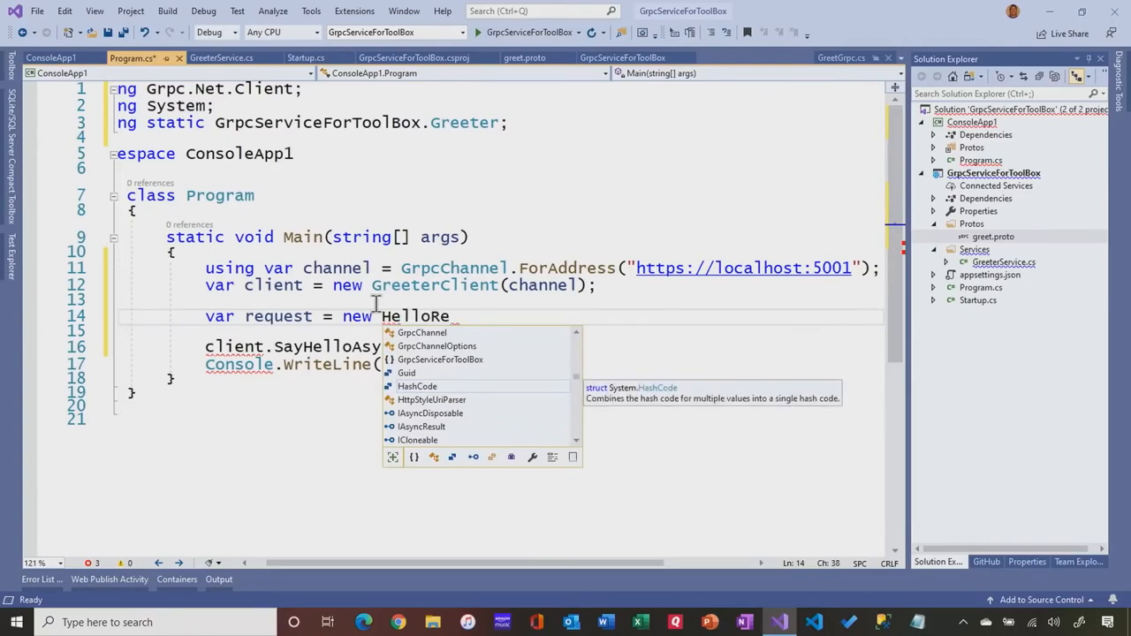
pyautogui.write('quest')
pyautogui.write('{')
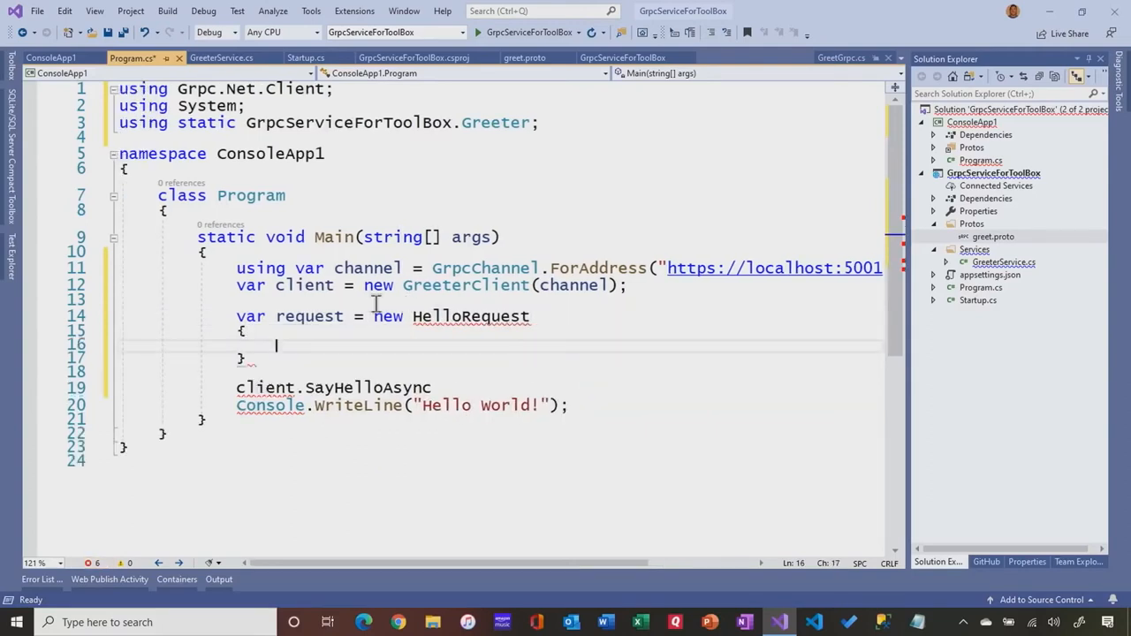
pyautogui.write('Nam')
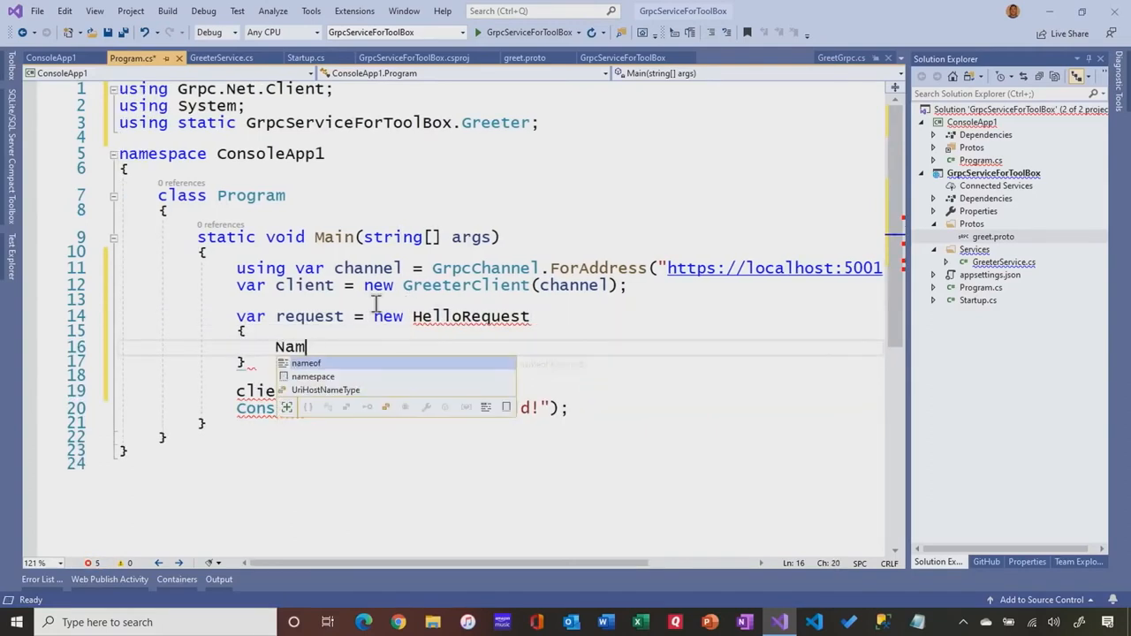
pyautogui.write('eof =')
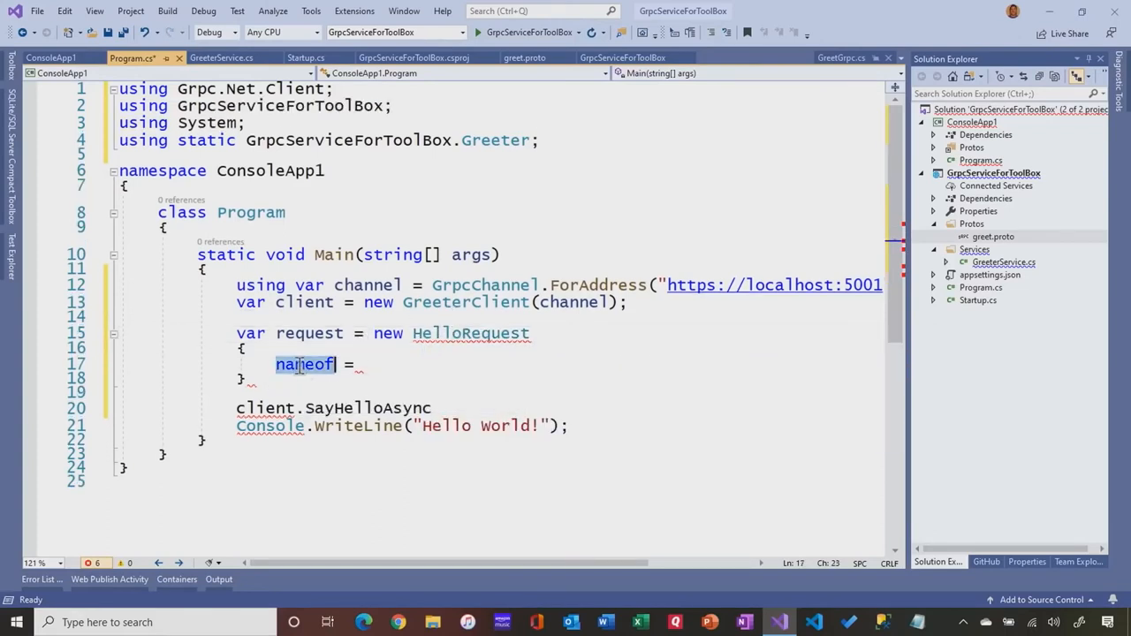
pyautogui.write('Name')
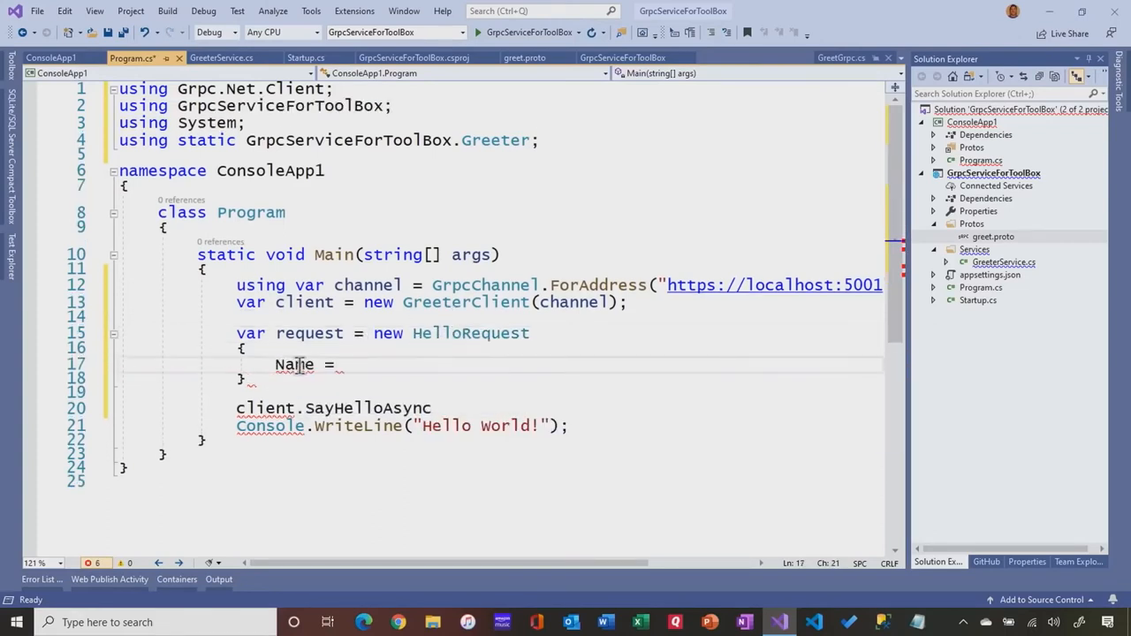
pyautogui.write('"R"')
pyautogui.click(498, 378)
pyautogui.write(';')
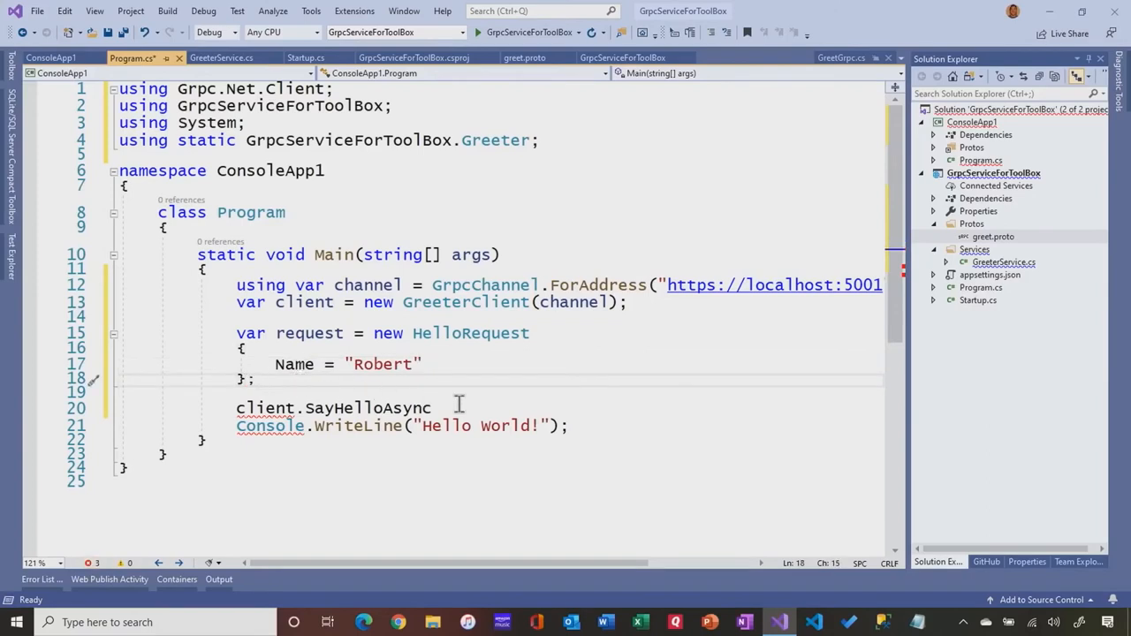
# Change the call to var response = await client.SayHelloAsync(request)
pyautogui.write('(')
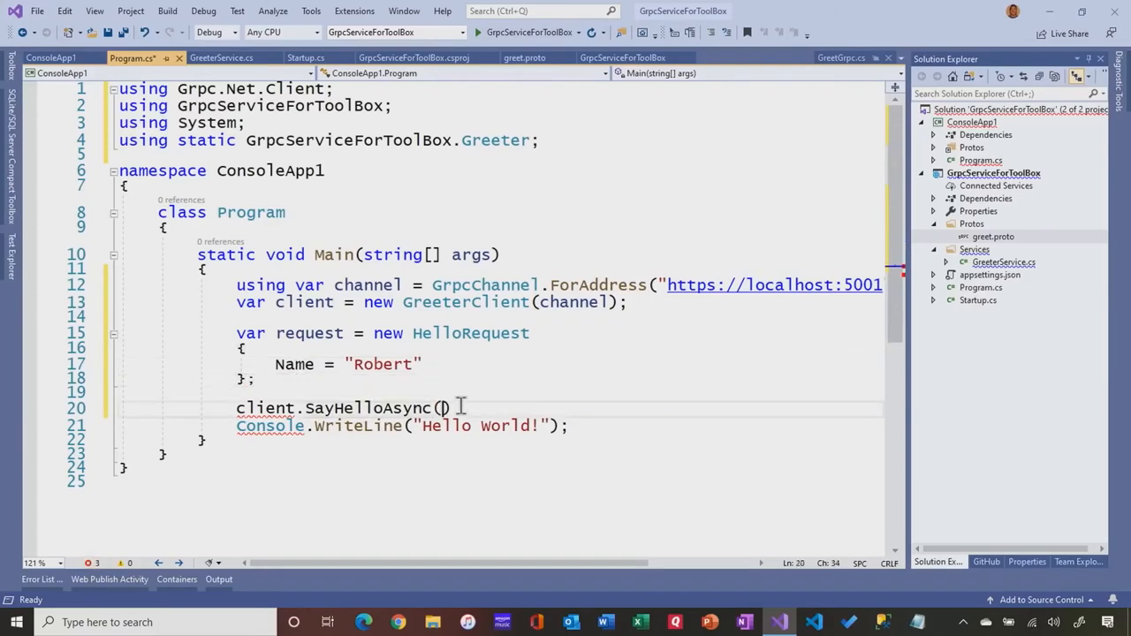
pyautogui.write('request')
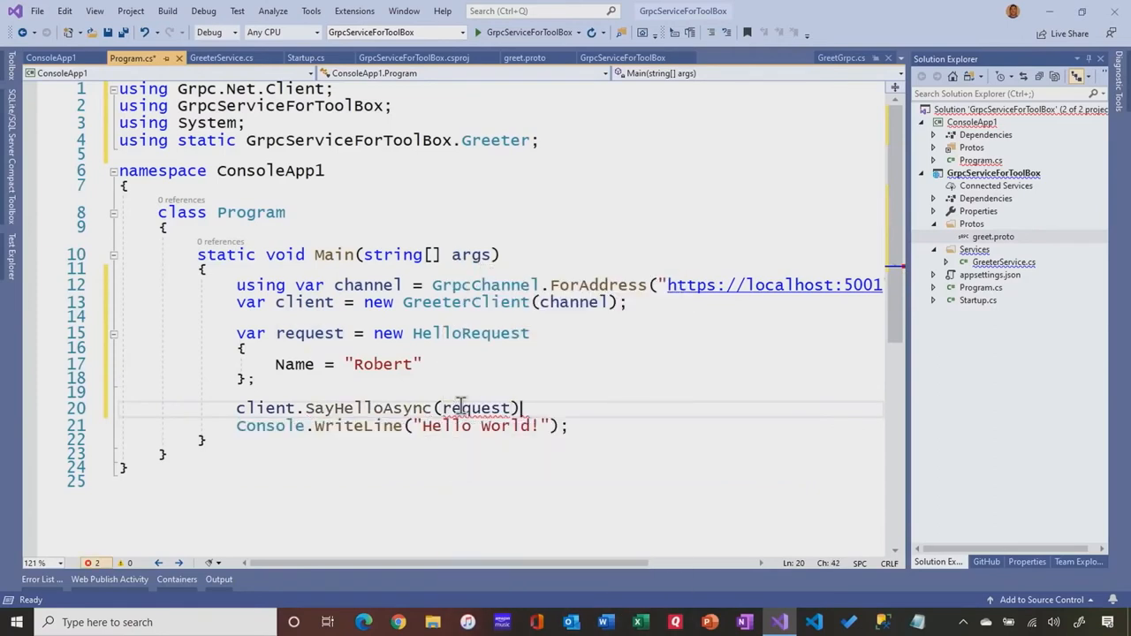
pyautogui.moveTo(398, 406)
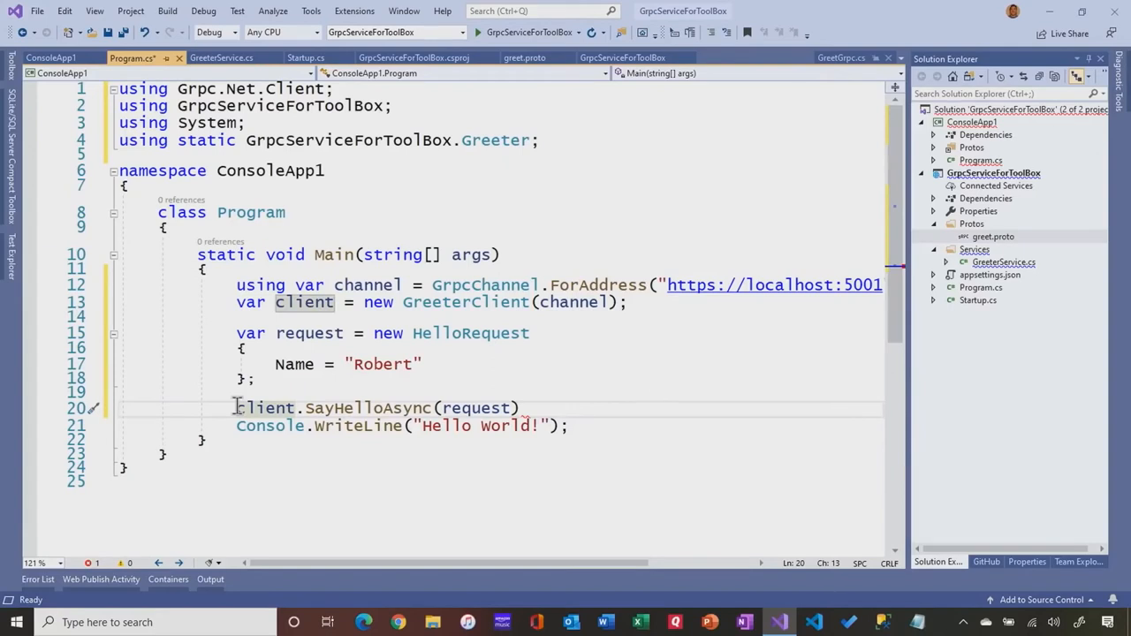
pyautogui.write('await')
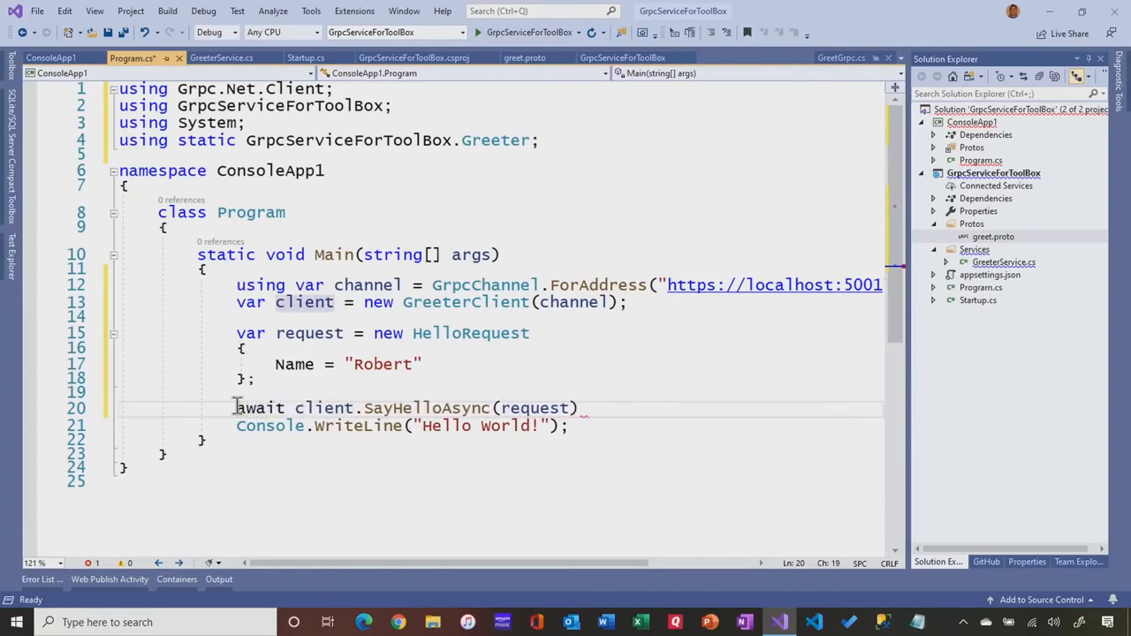
pyautogui.write('var respone')
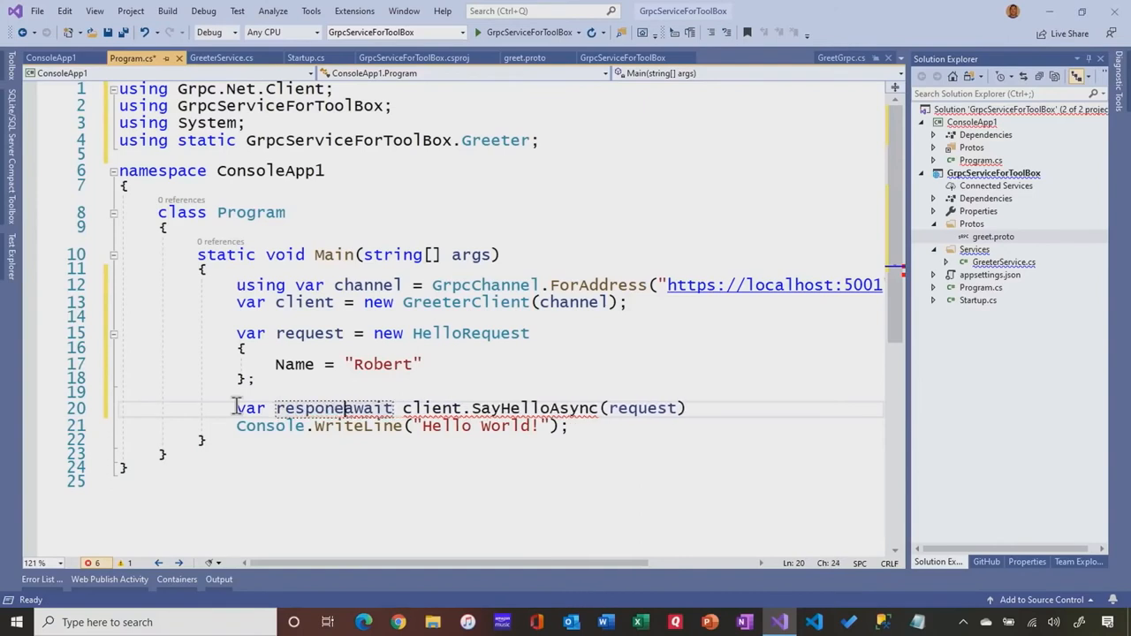
pyautogui.press('BackSpace')
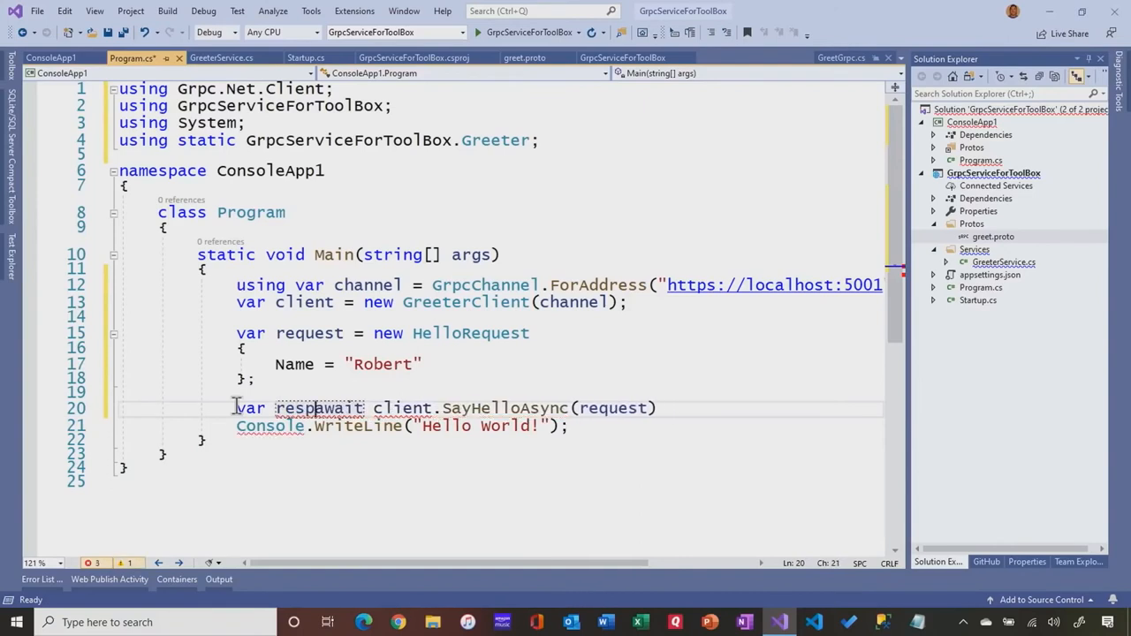
pyautogui.write('response = await')
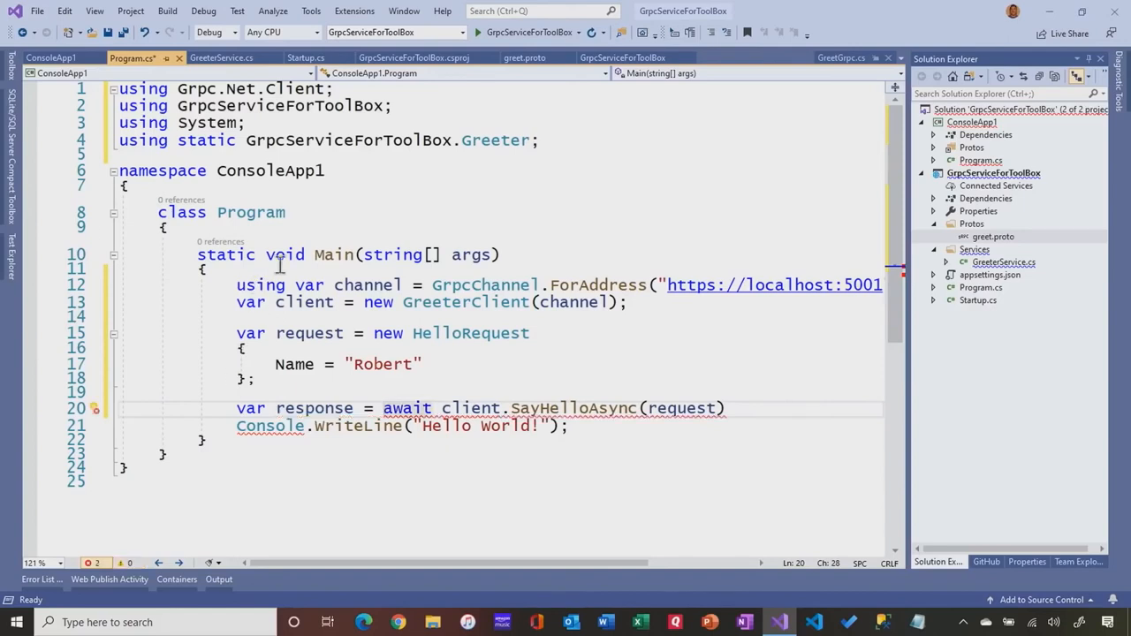
# Make Main an async Task method
pyautogui.doubleClick(284, 254)
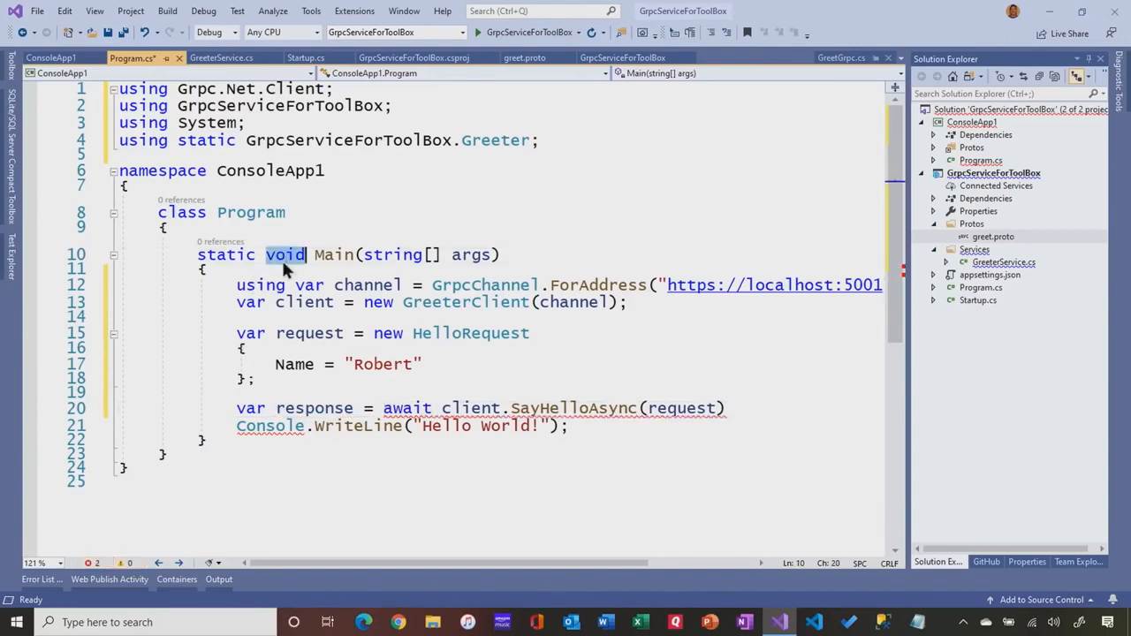
pyautogui.write('async T')
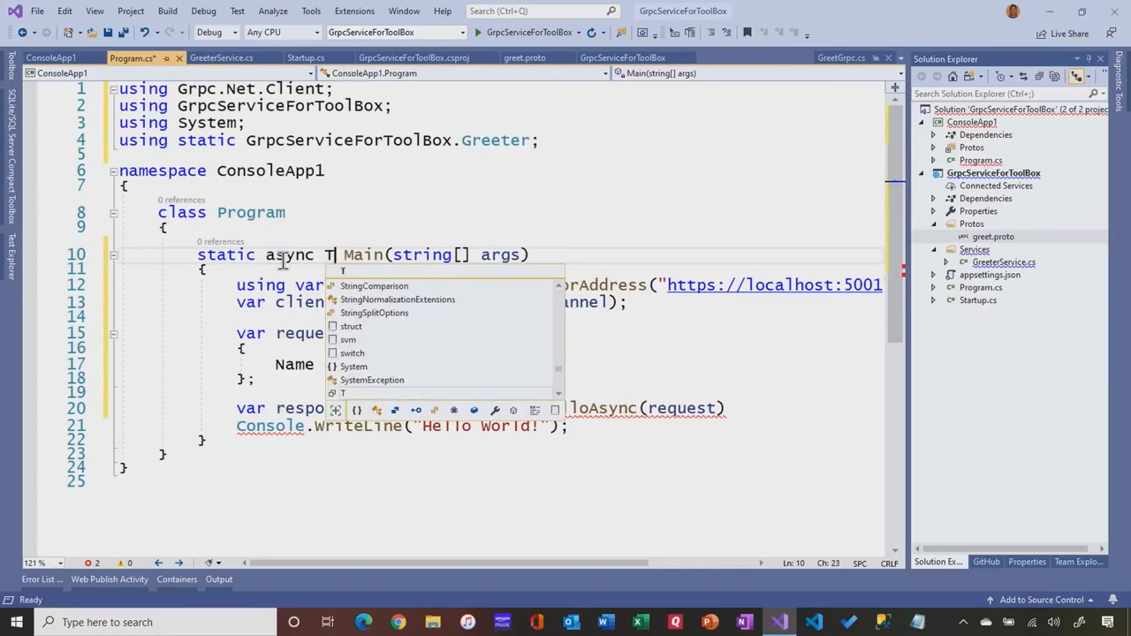
pyautogui.write('ask')
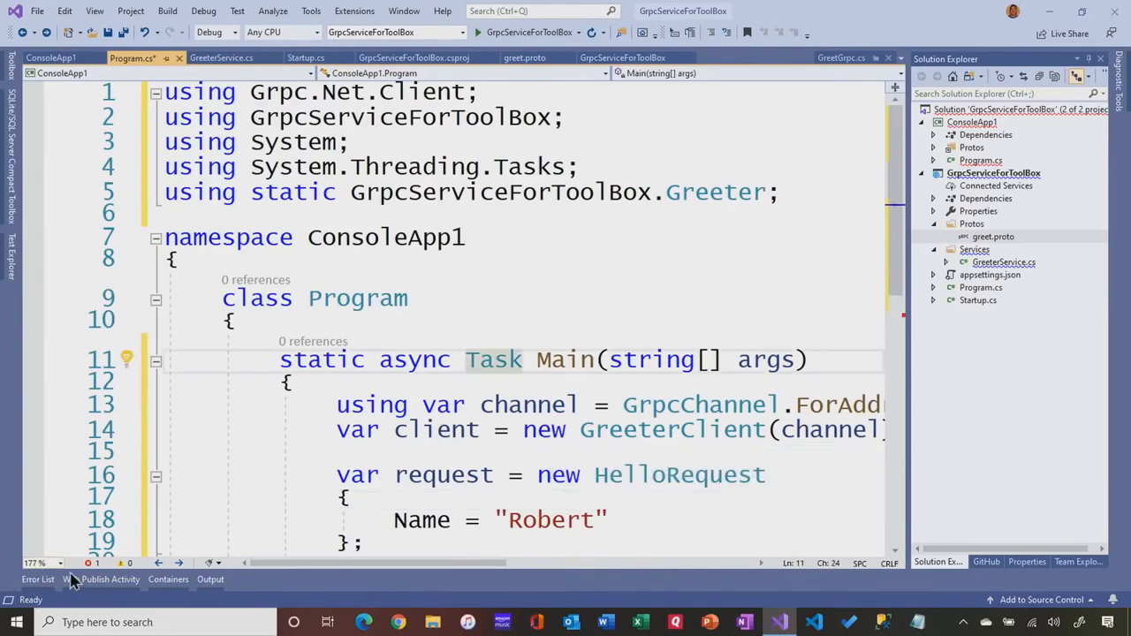
pyautogui.click(39, 562)
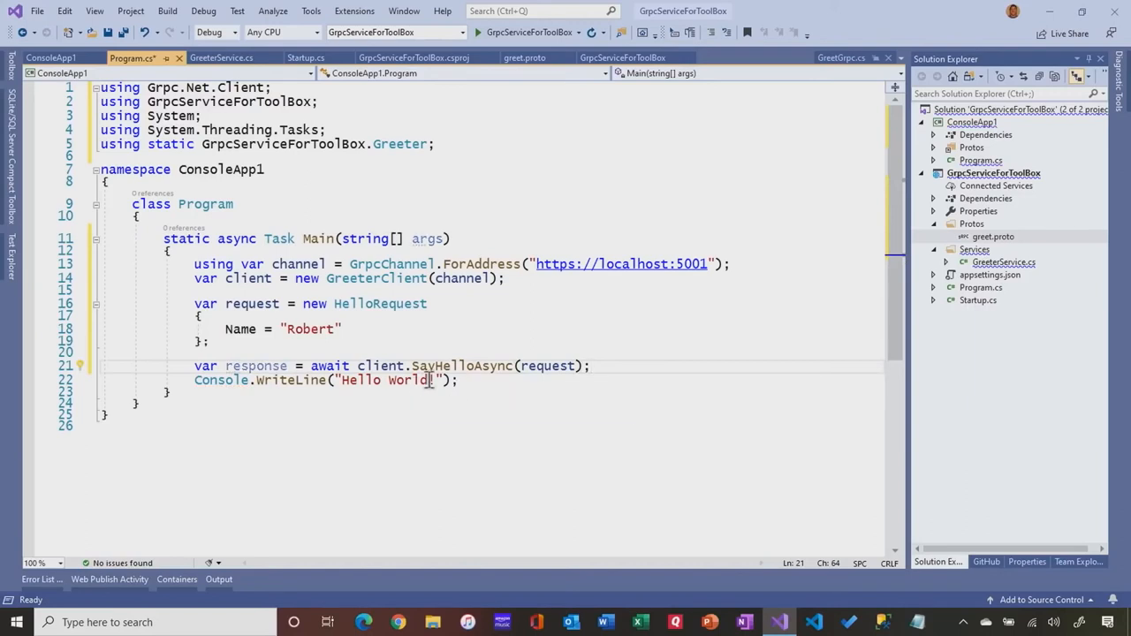
# Write Console.WriteLine(response.Message) followed by Console.ReadKey();
pyautogui.write('!')
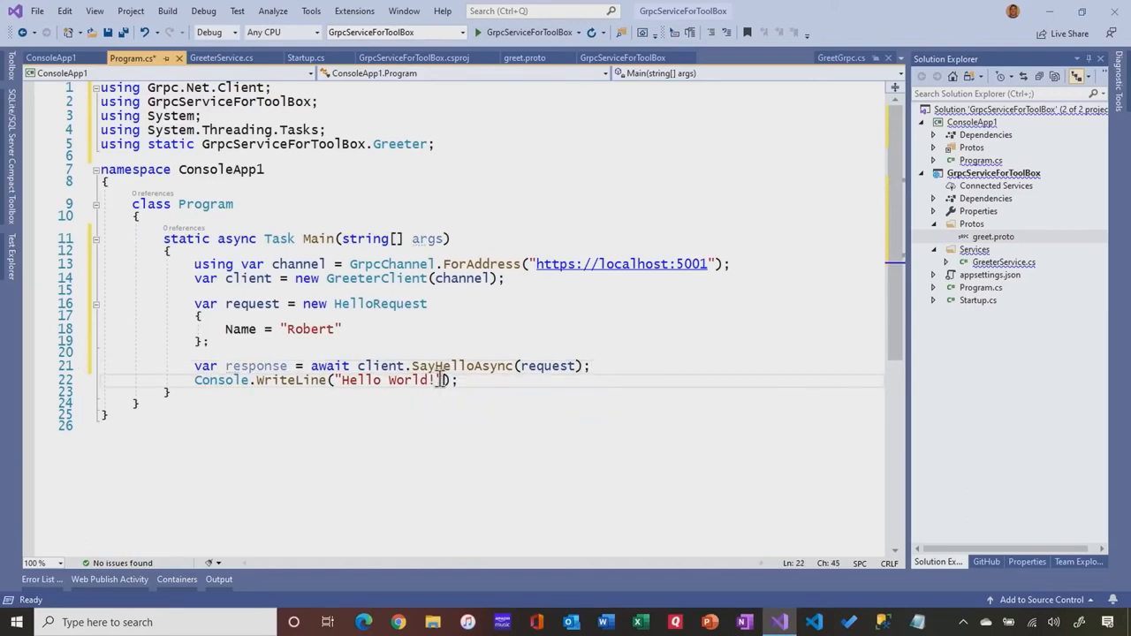
pyautogui.doubleClick(362, 380)
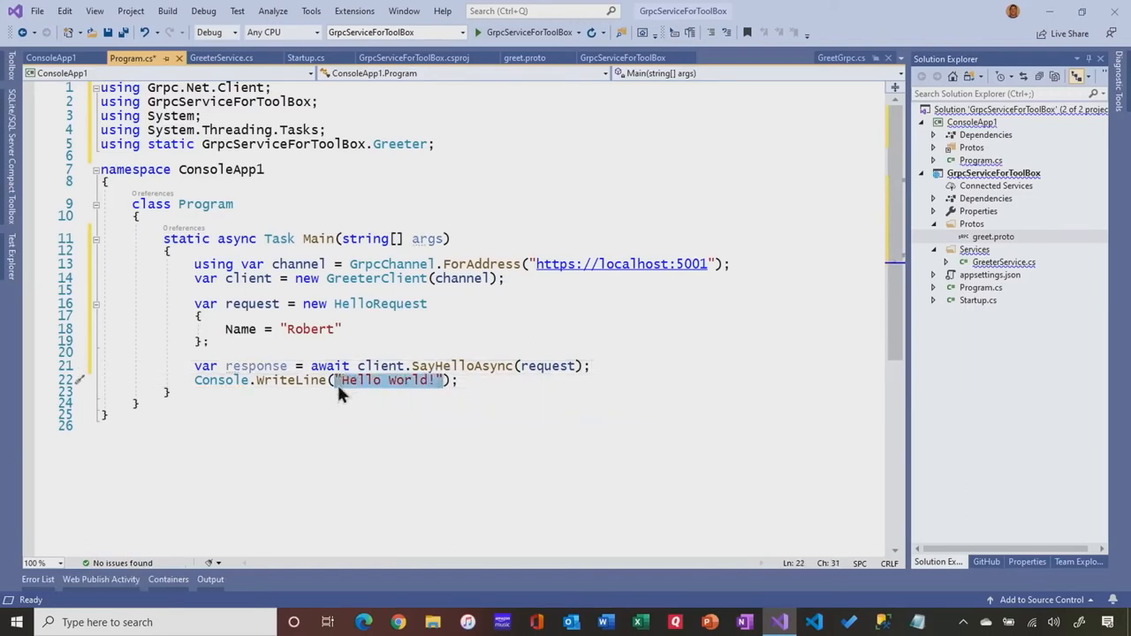
pyautogui.write('response.Message')
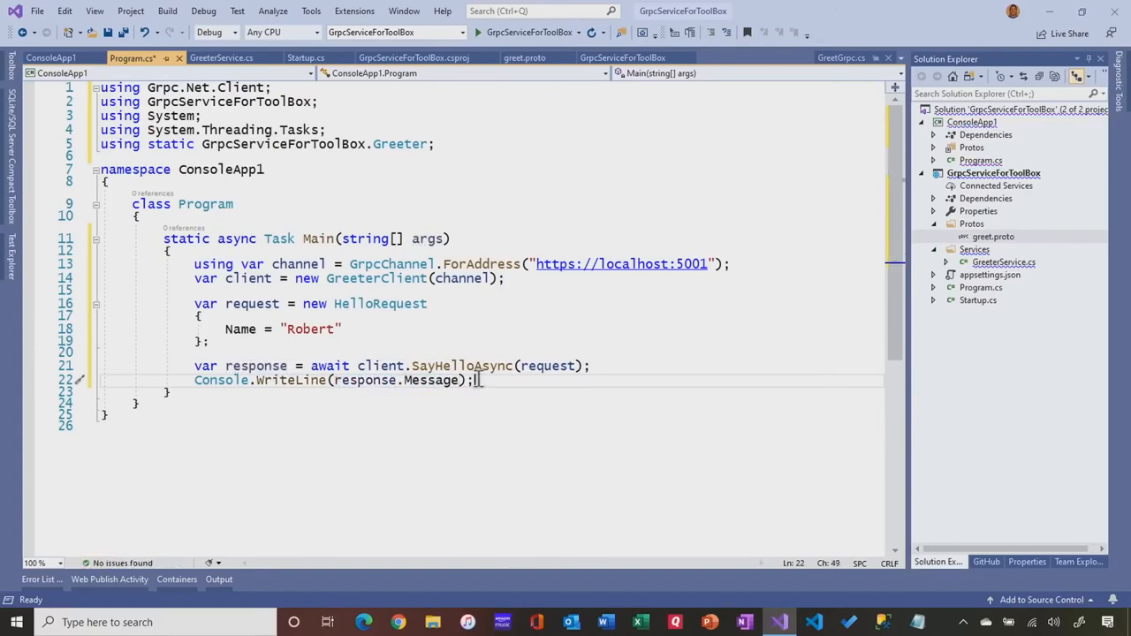
pyautogui.write('Co')
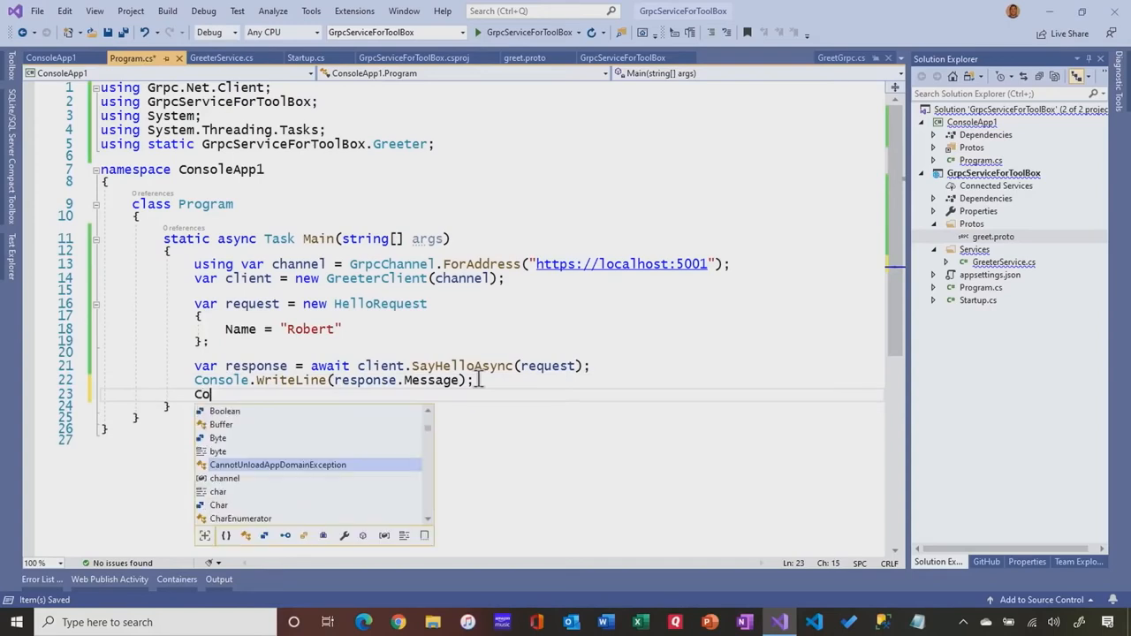
pyautogui.write('n')
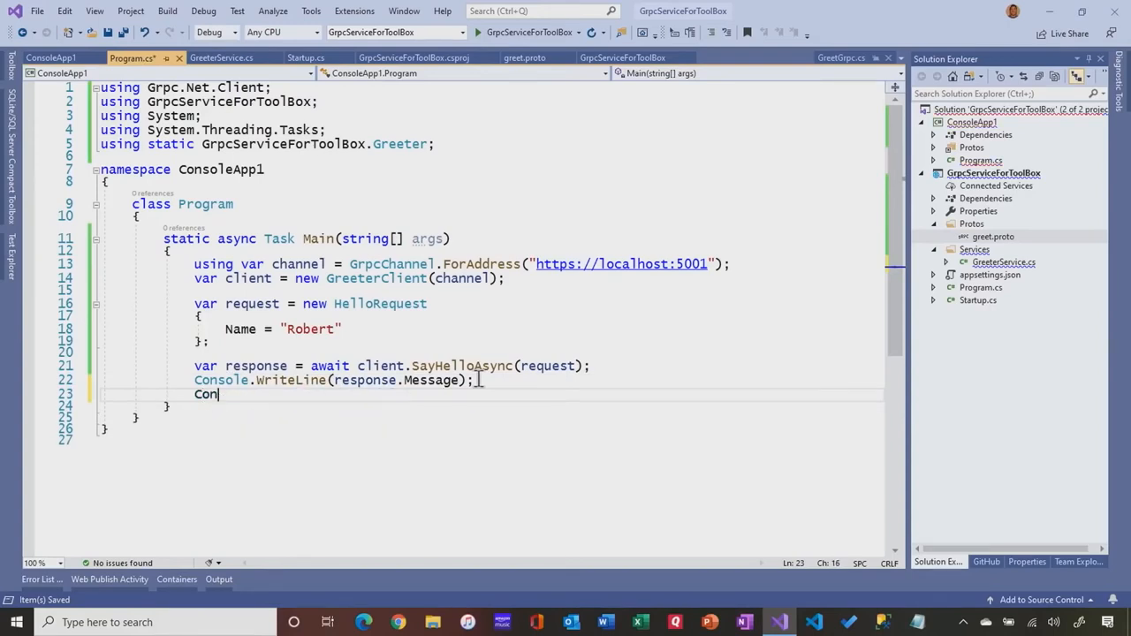
pyautogui.write('sole.Read')
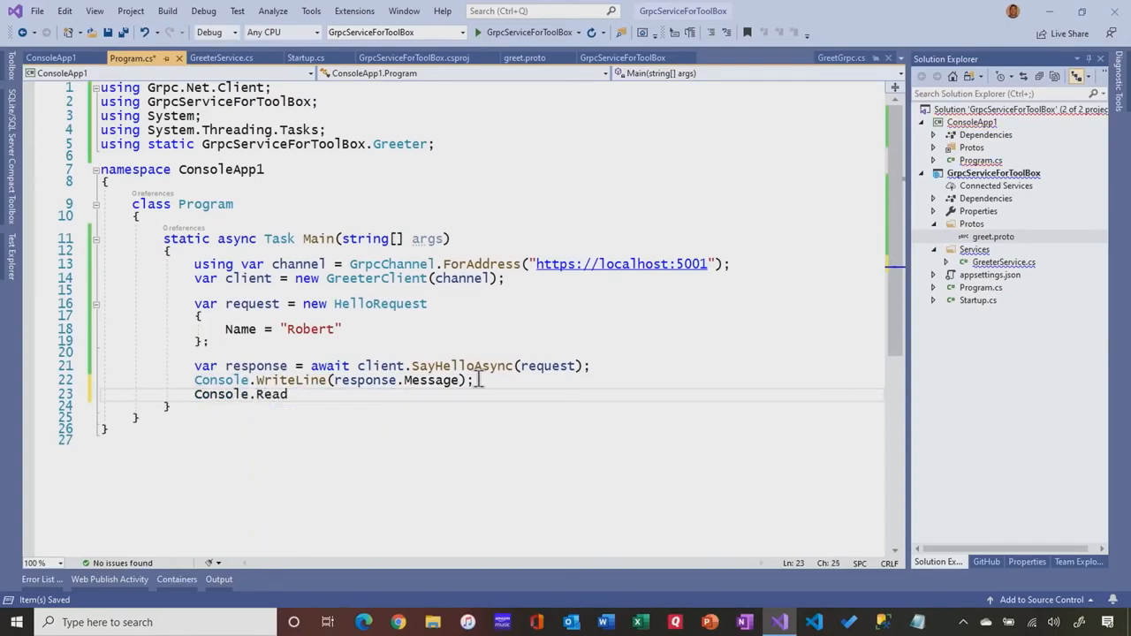
pyautogui.write('Key')
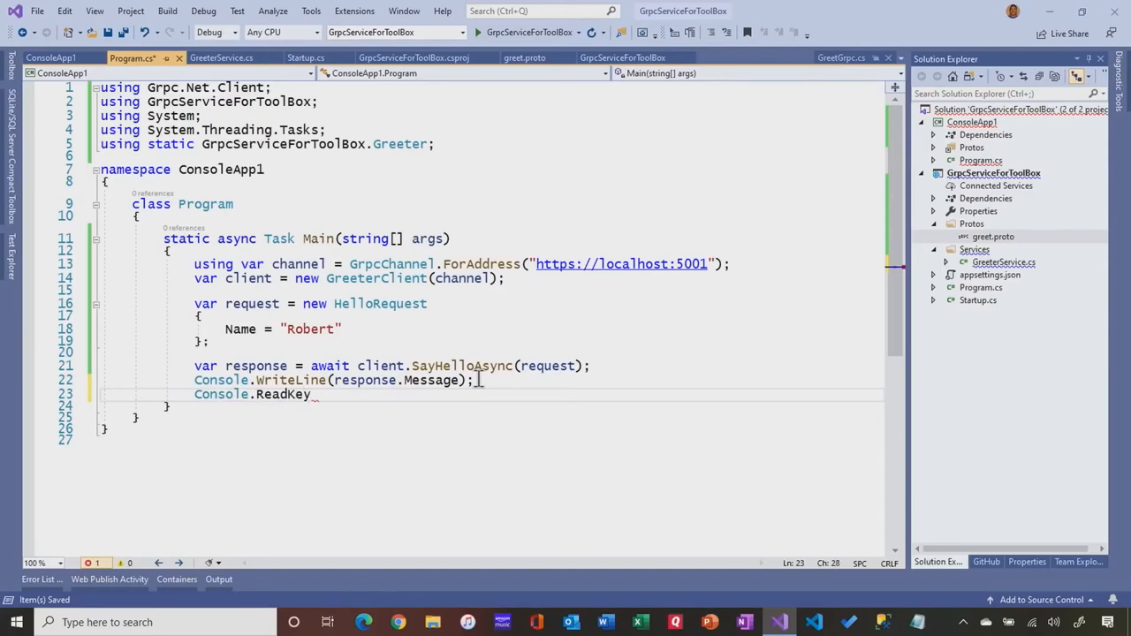
pyautogui.write('();')
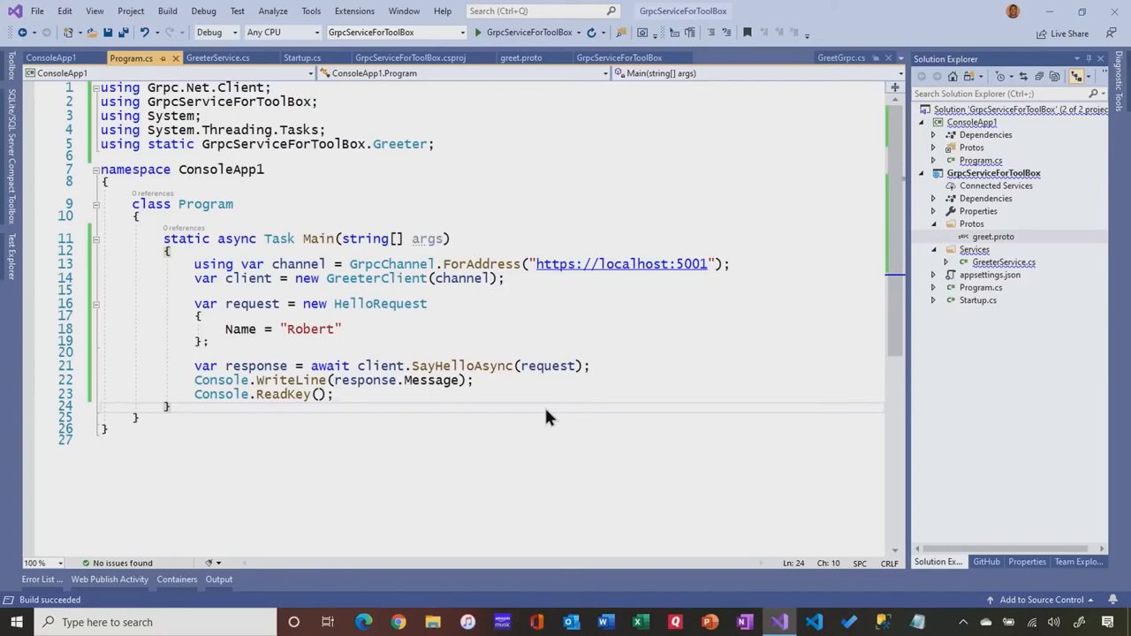
pyautogui.moveTo(870, 256)
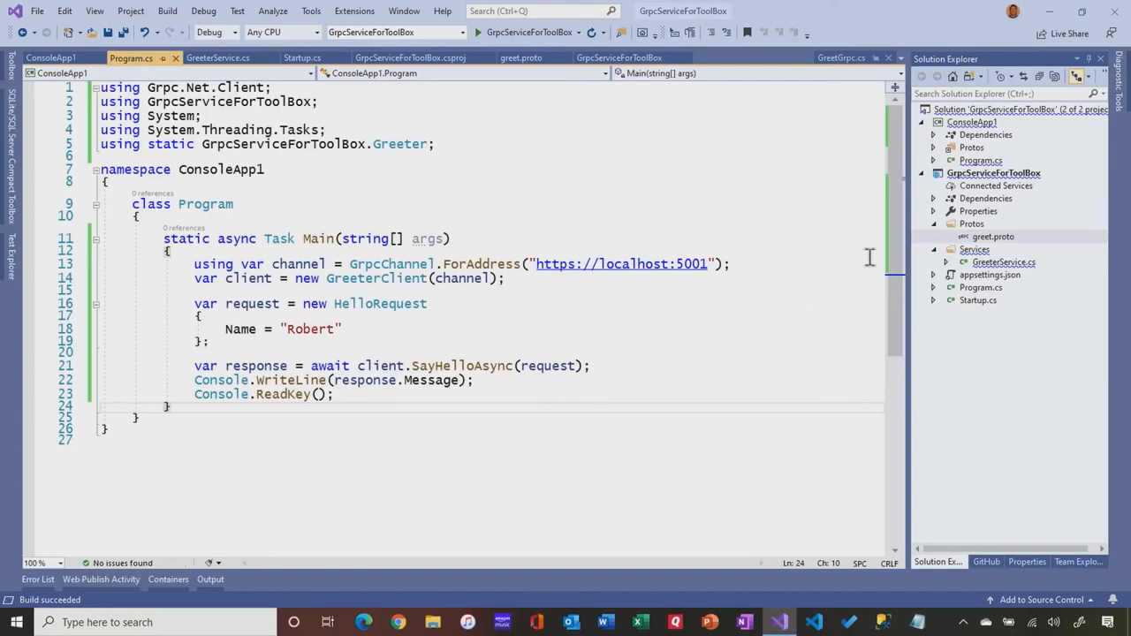
# Build and start a new debug instance of ConsoleApp1, printing Hello Robert
pyautogui.click(477, 31)
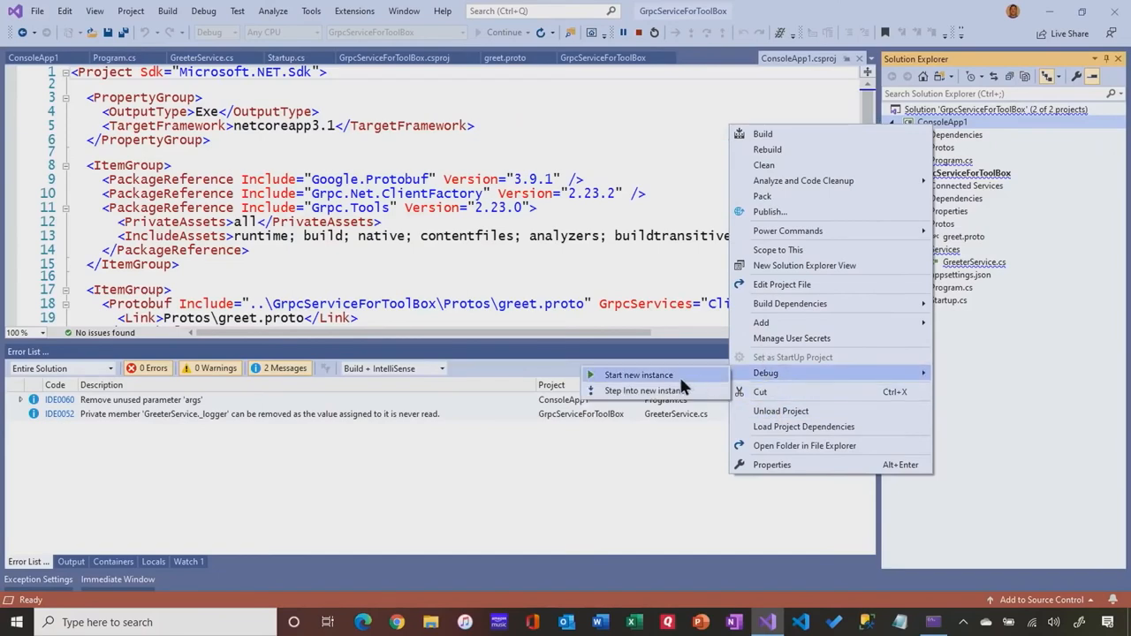
pyautogui.click(637, 375)
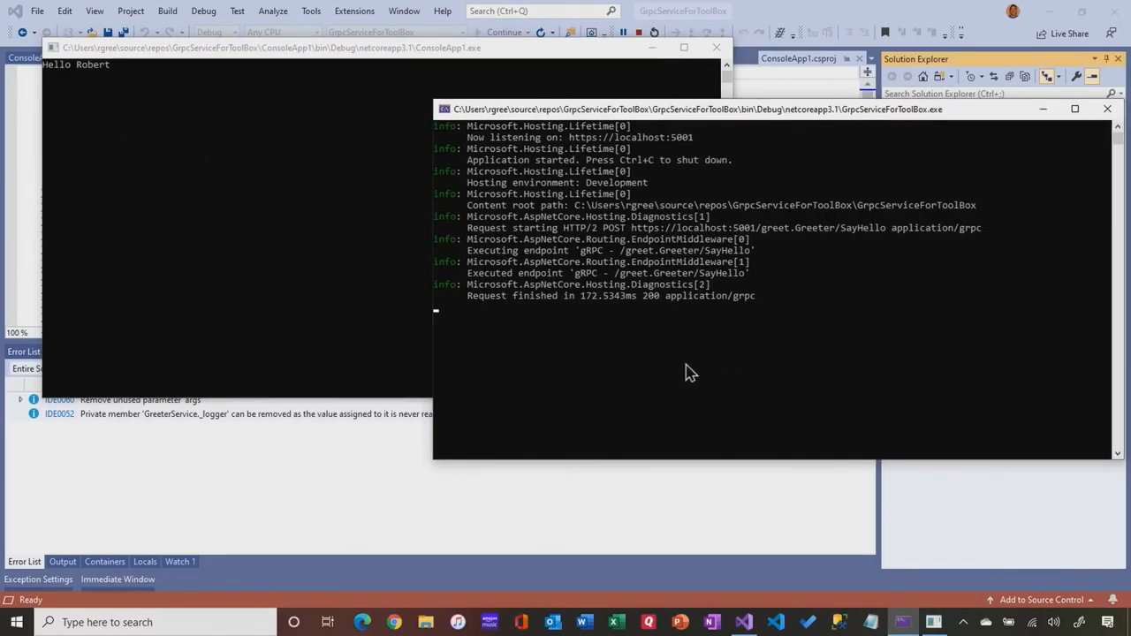
pyautogui.moveTo(574, 272)
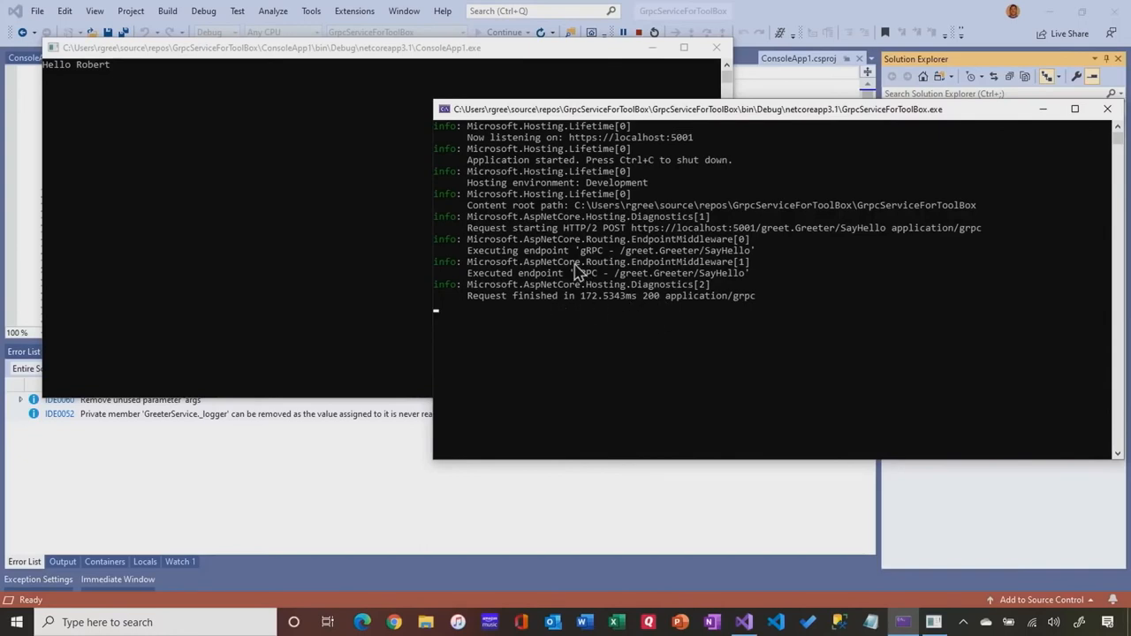
pyautogui.moveTo(636, 281)
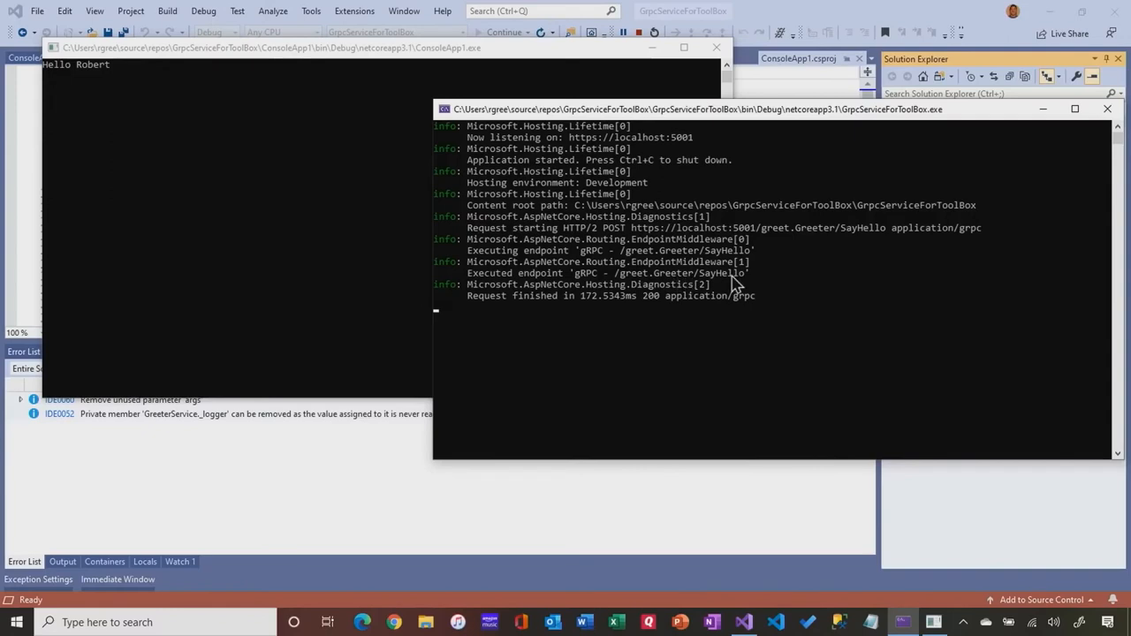
pyautogui.moveTo(742, 281)
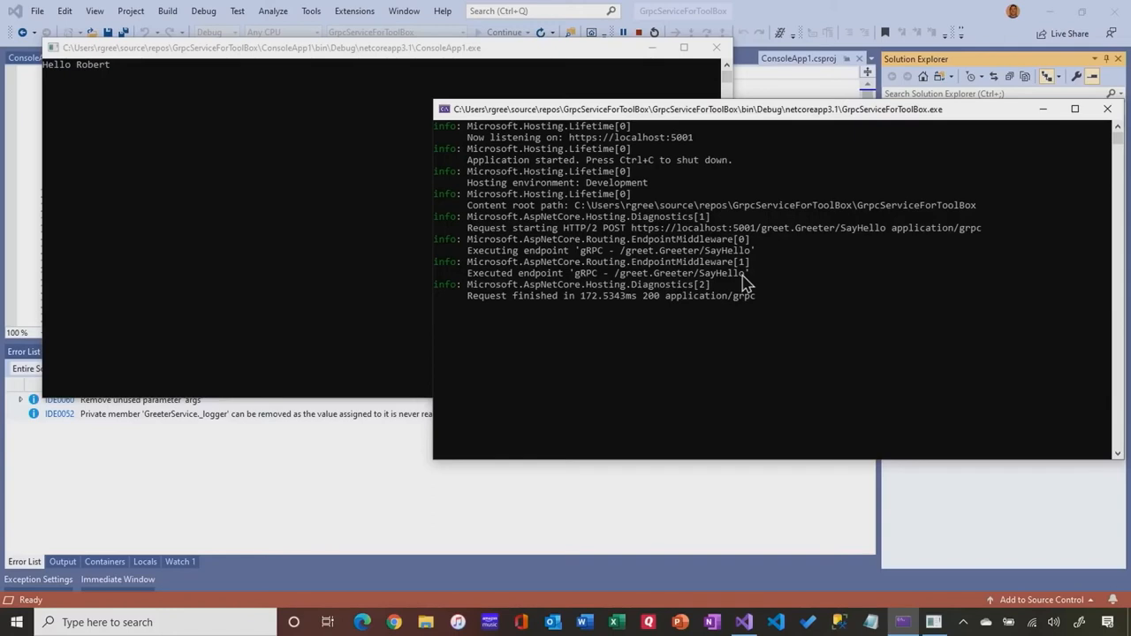
pyautogui.moveTo(636, 287)
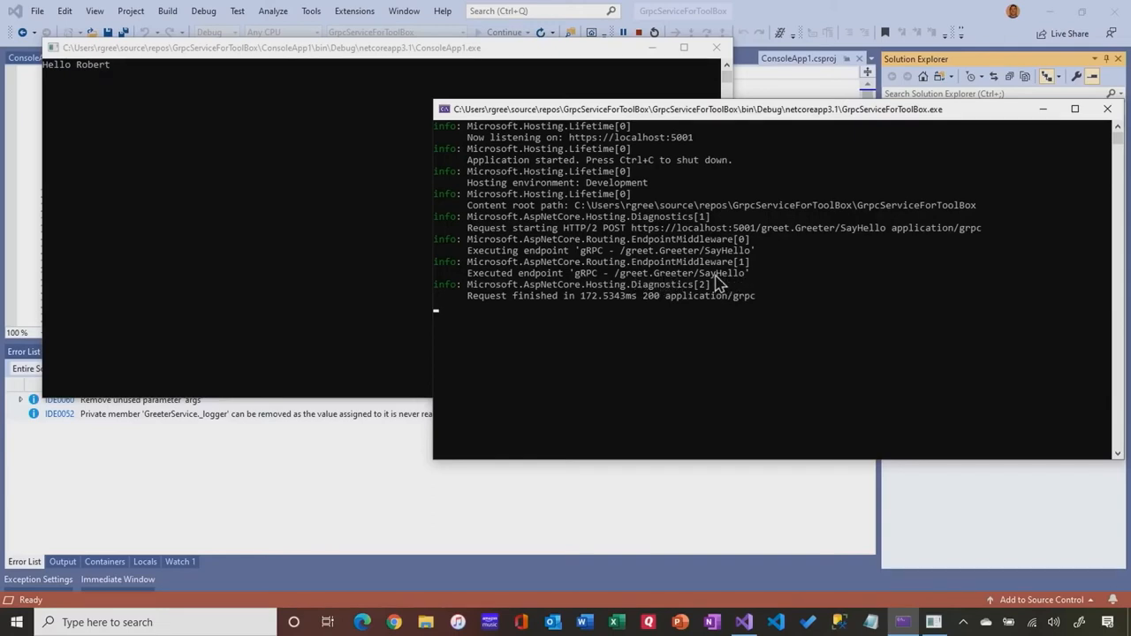
pyautogui.moveTo(697, 290)
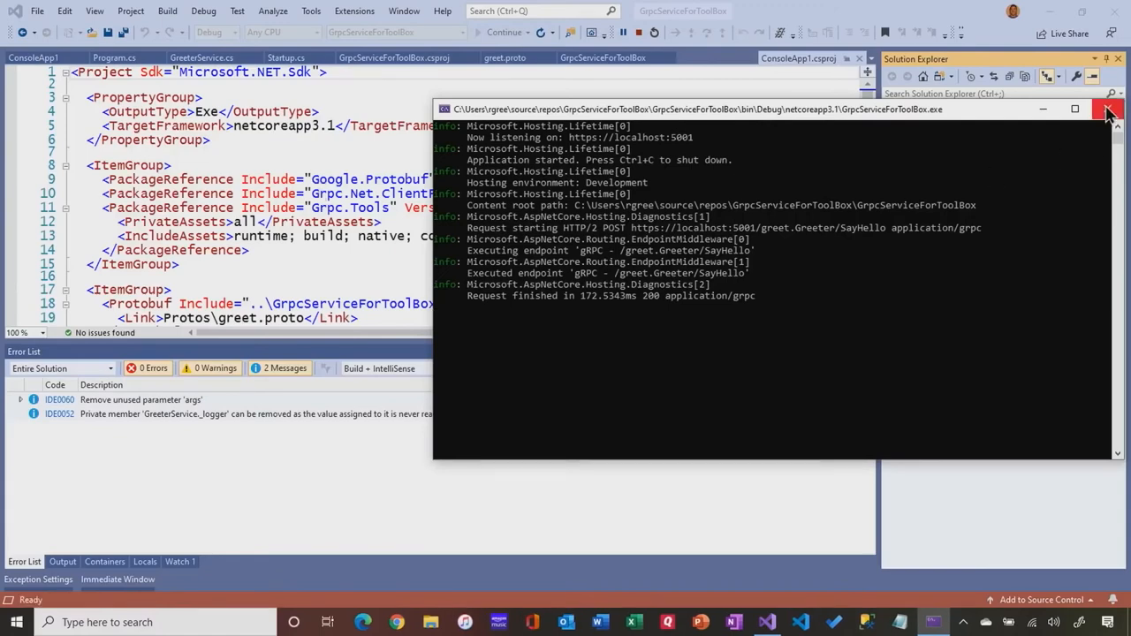
# Close the service console, add a breakpoint at the SayHelloAsync line and start debugging
pyautogui.click(1108, 110)
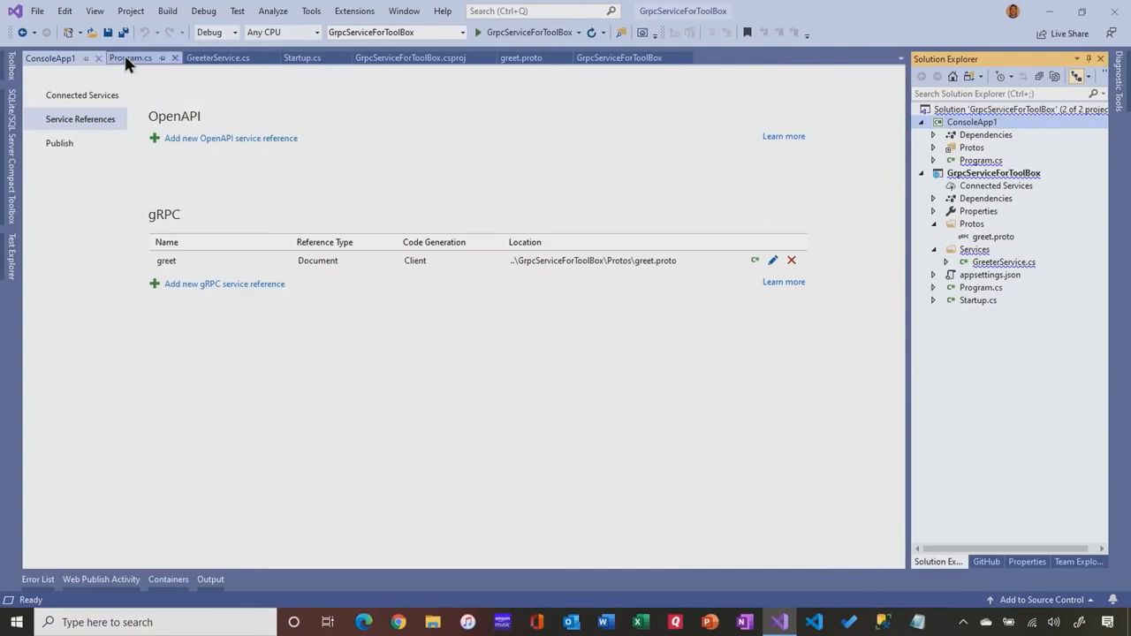
pyautogui.click(131, 57)
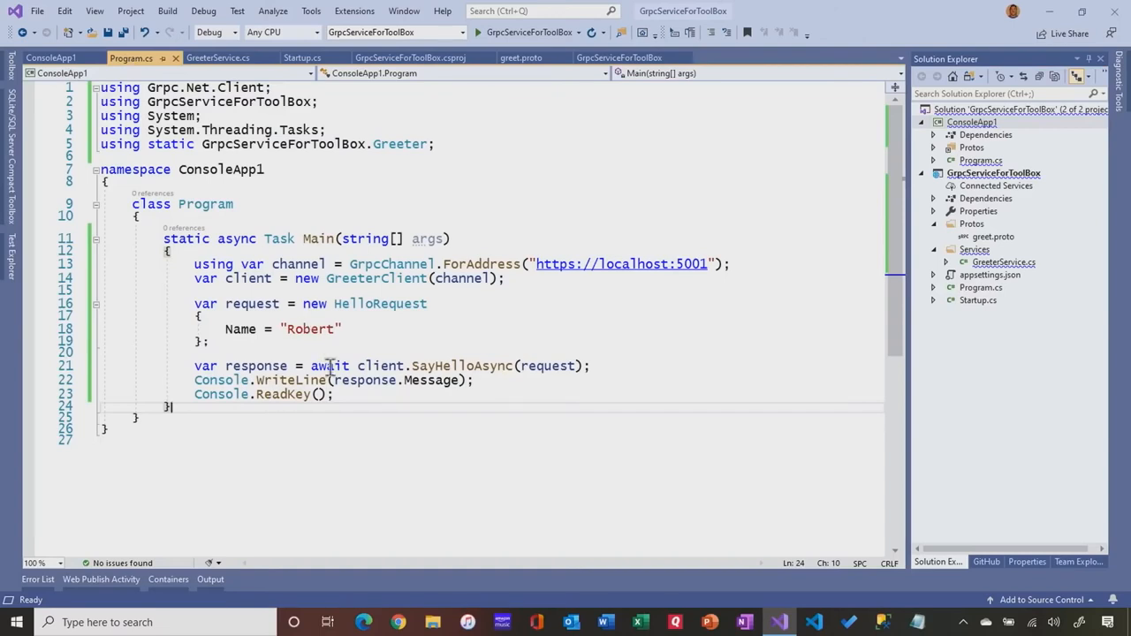
pyautogui.moveTo(300, 380)
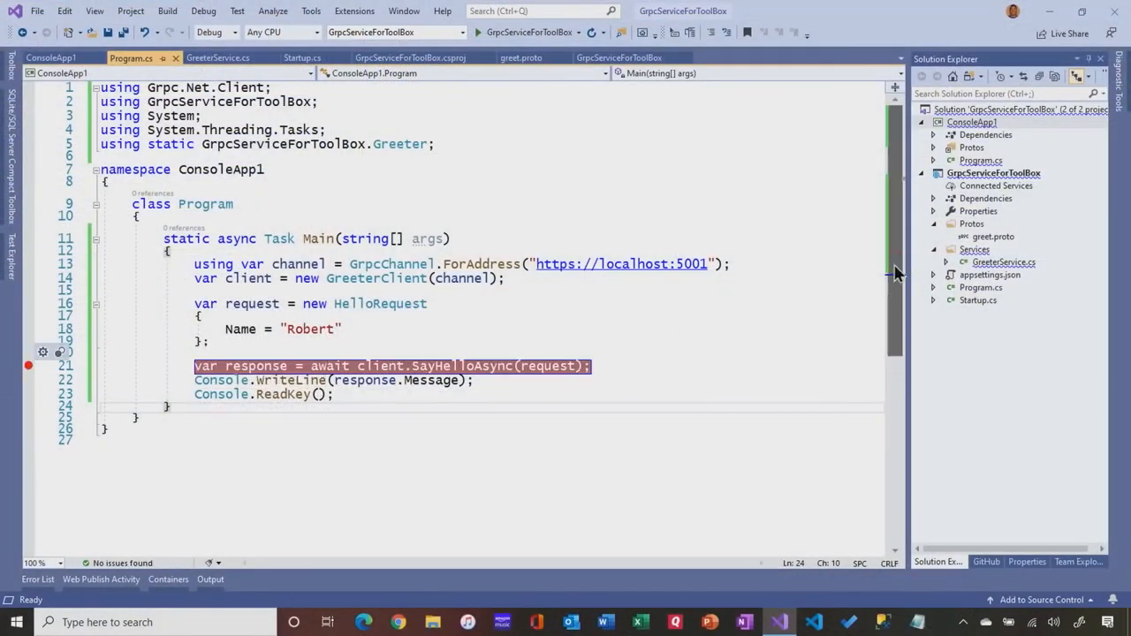
pyautogui.click(219, 57)
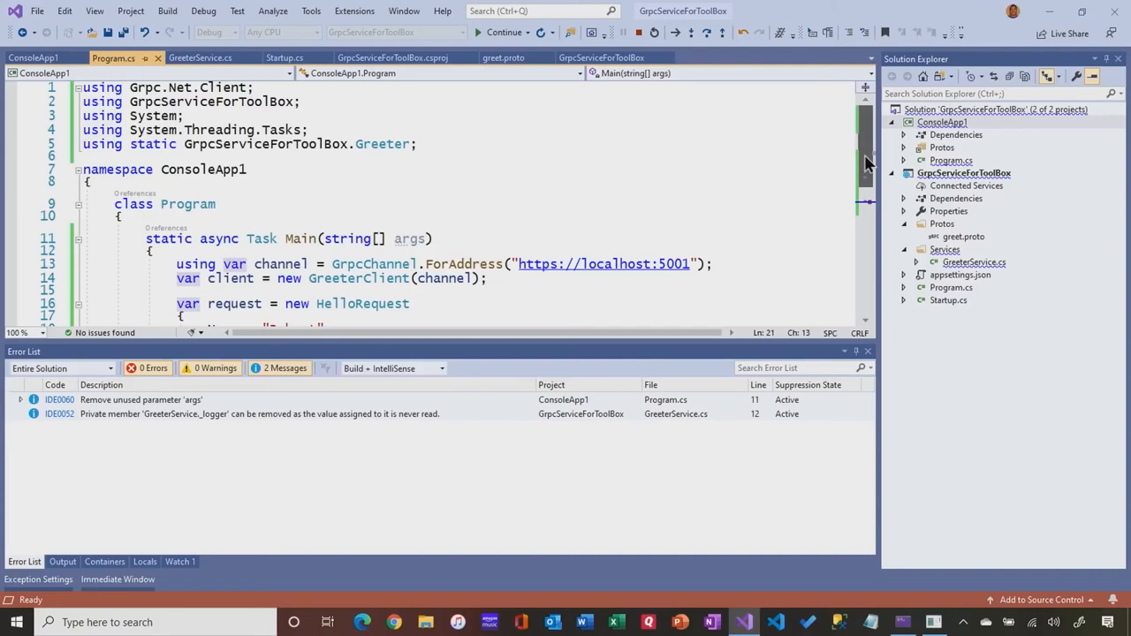
pyautogui.scroll(-3)
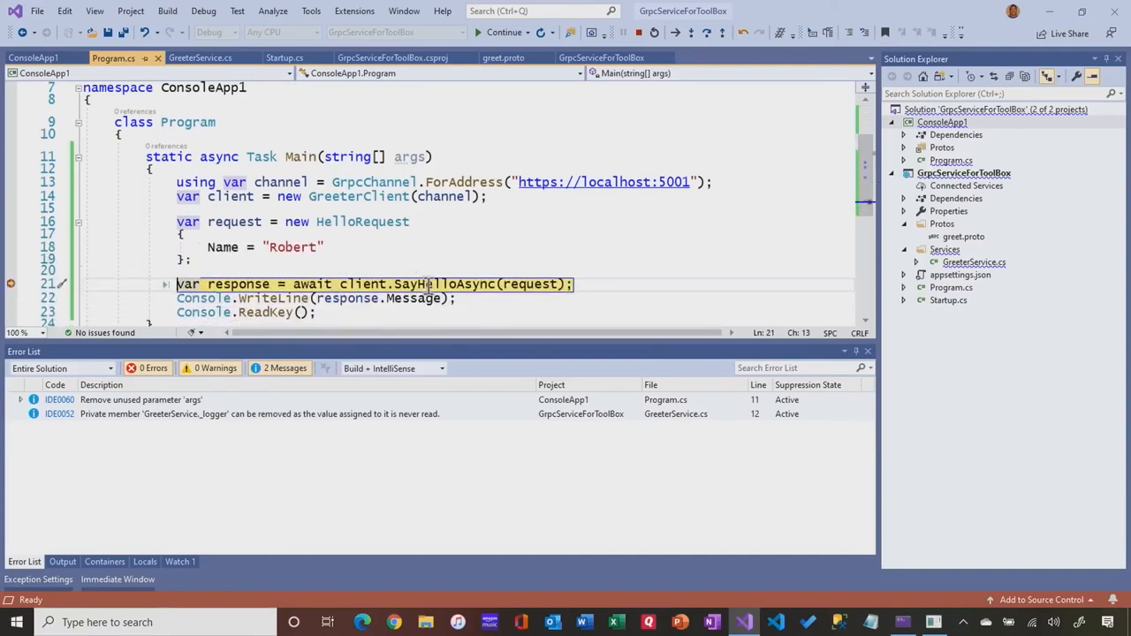
pyautogui.moveTo(503, 32)
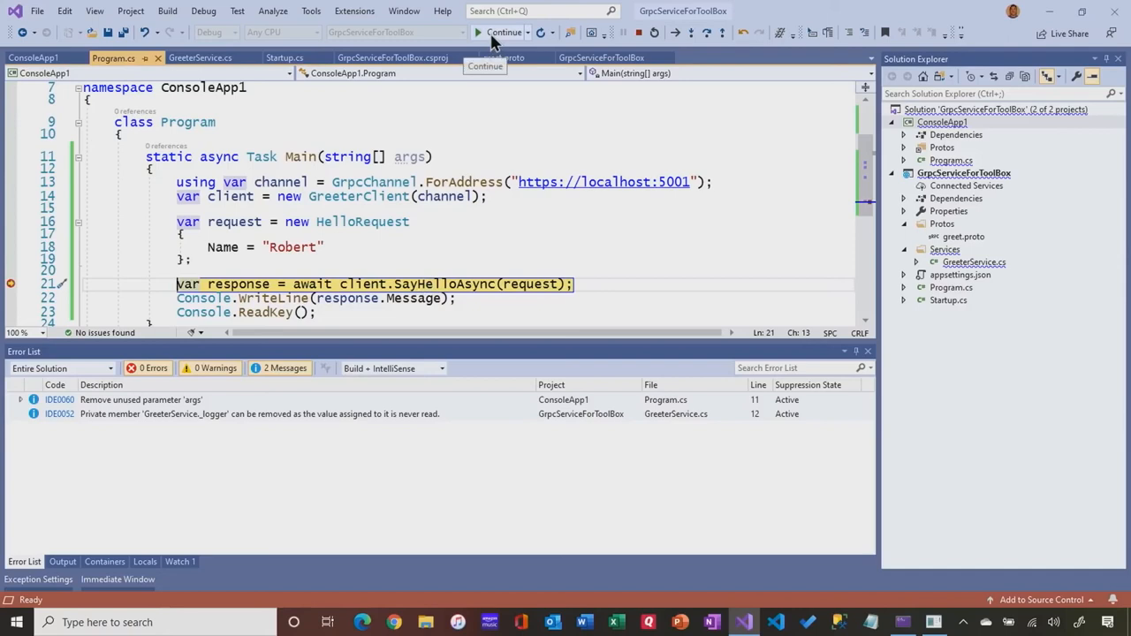
# Continue past the client's SayHelloAsync breakpoint and then the service's HelloReply breakpoint
pyautogui.click(201, 56)
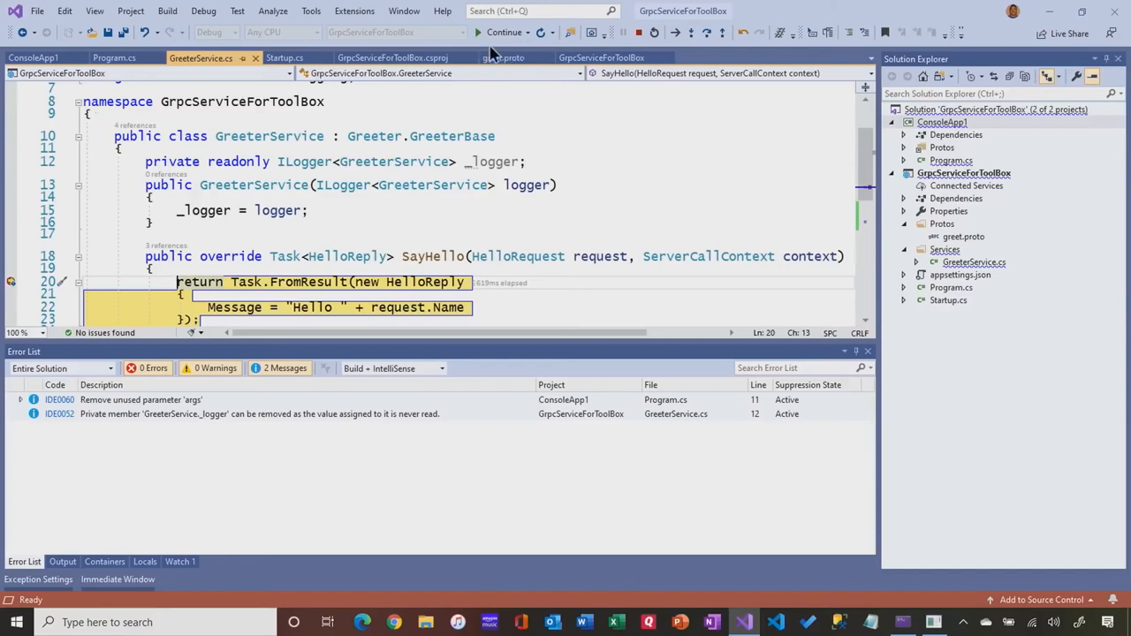
pyautogui.moveTo(636, 32)
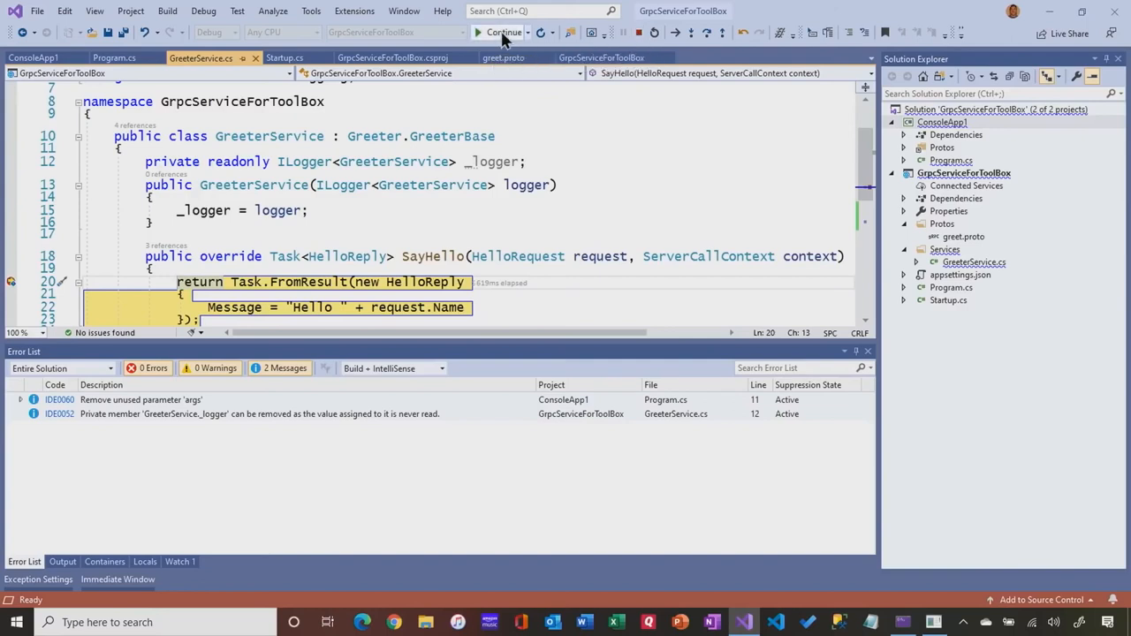
pyautogui.click(504, 31)
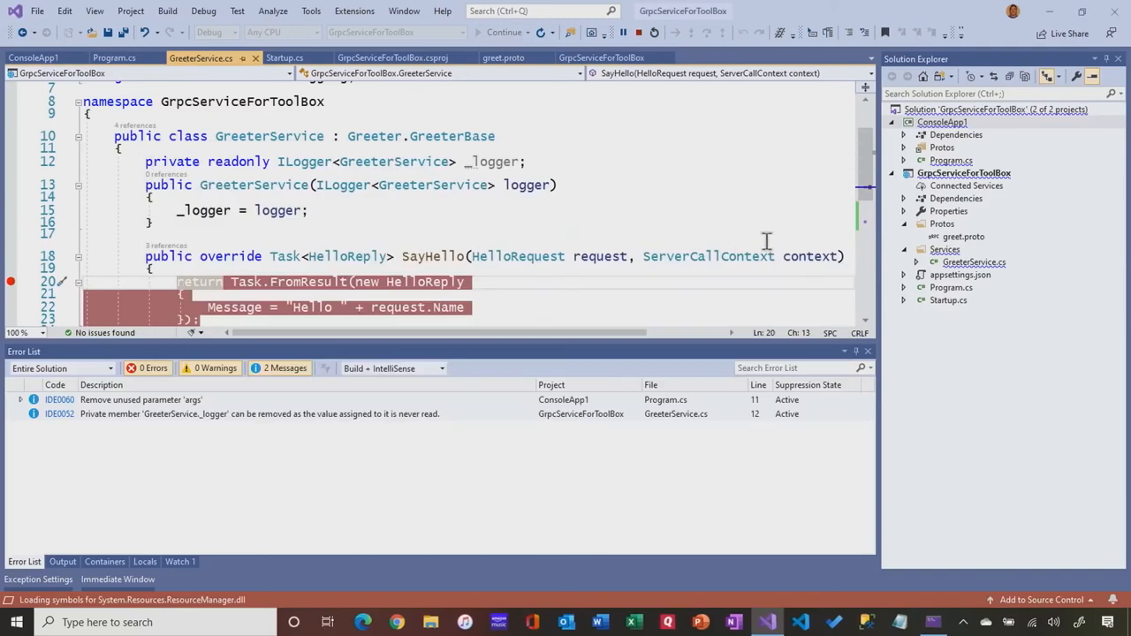
pyautogui.moveTo(728, 244)
pyautogui.write('docs')
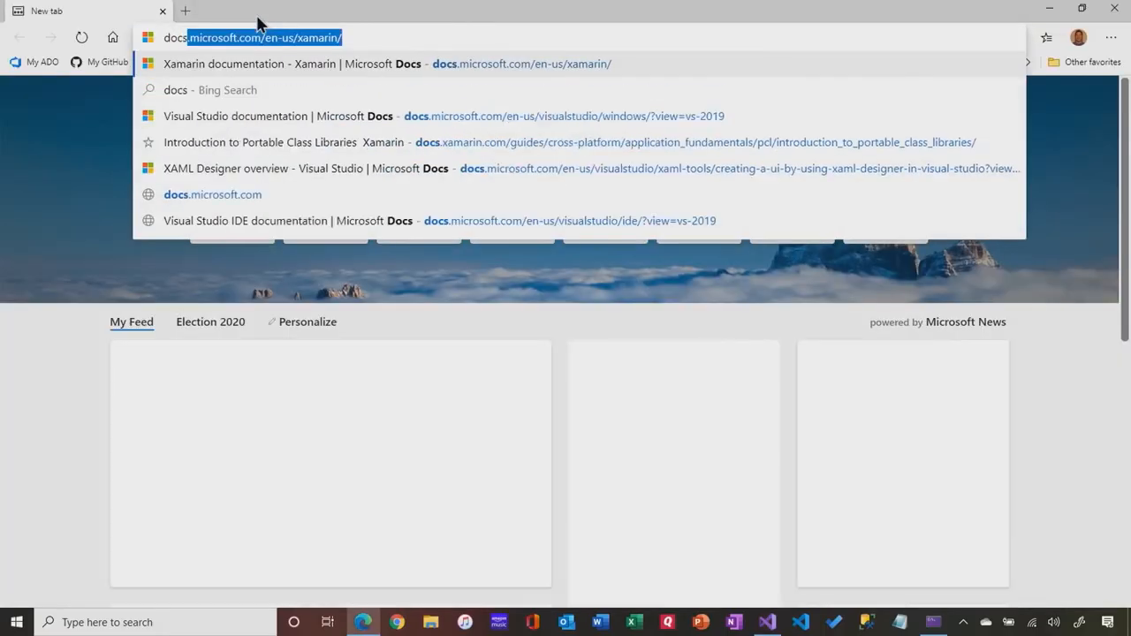
# Load the ASP.NET Core docs and expand the Remote Procedure Call apps topics
pyautogui.press('Enter')
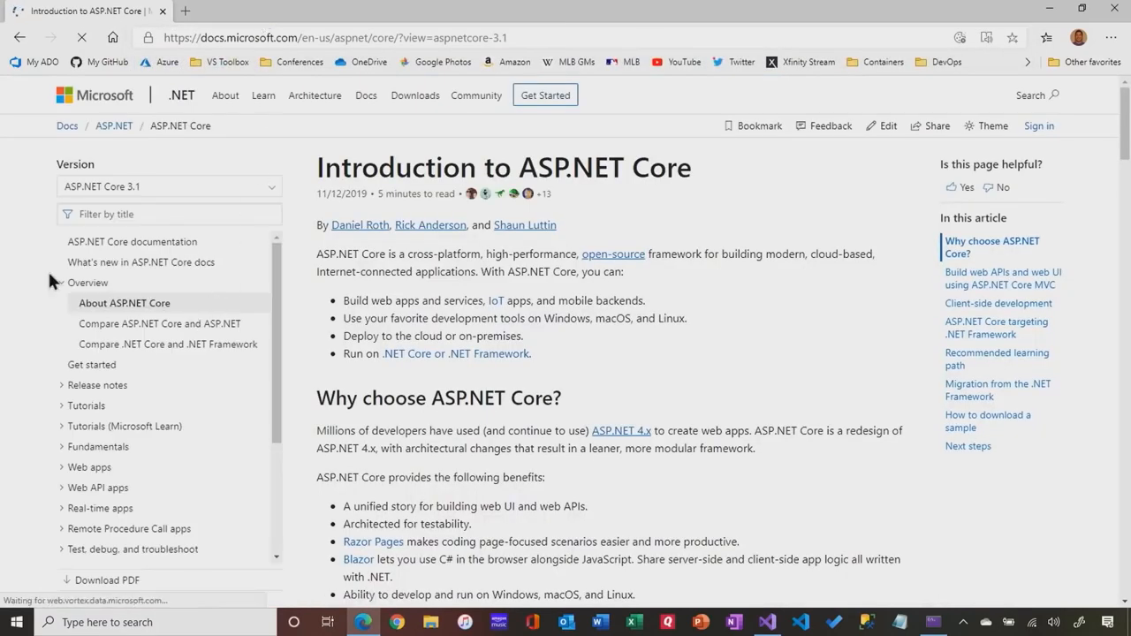
pyautogui.scroll(-3)
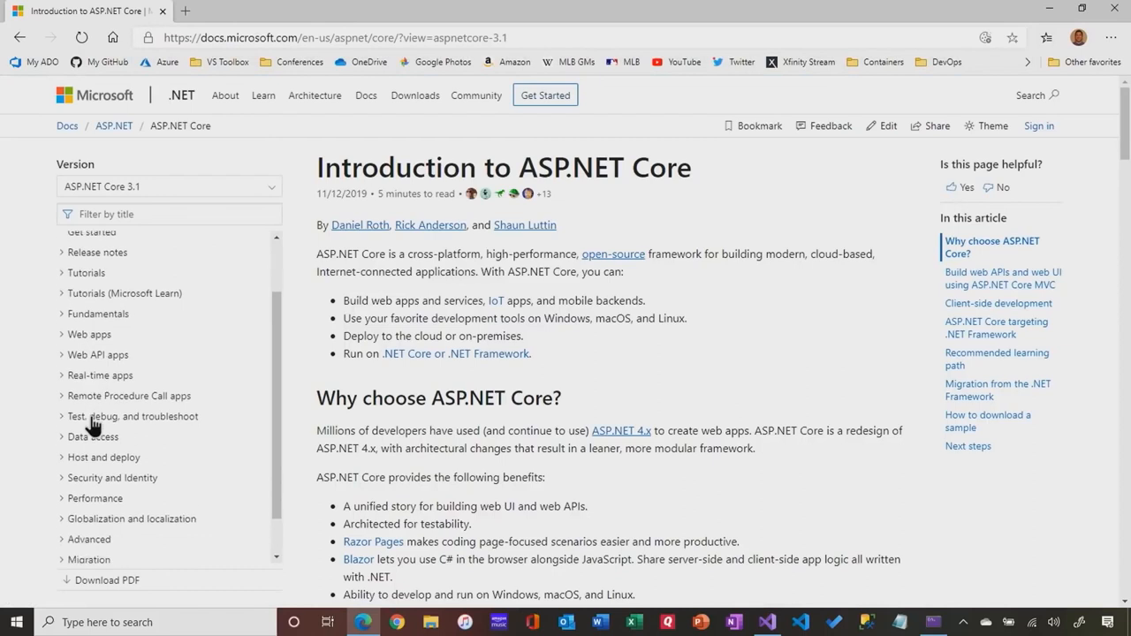
pyautogui.scroll(-3)
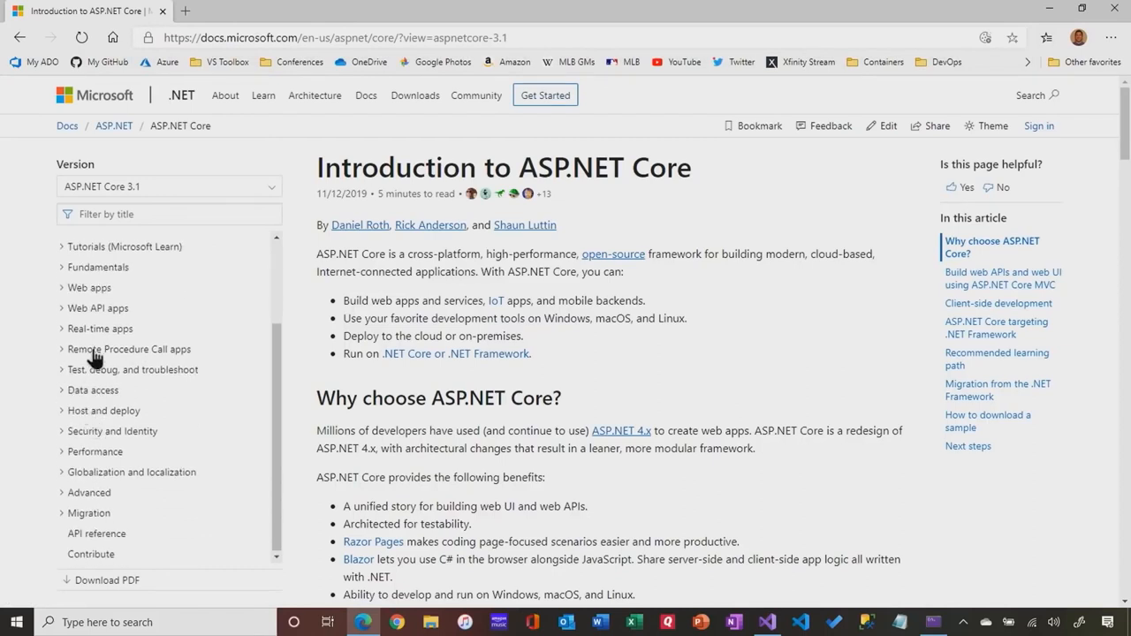
pyautogui.click(129, 348)
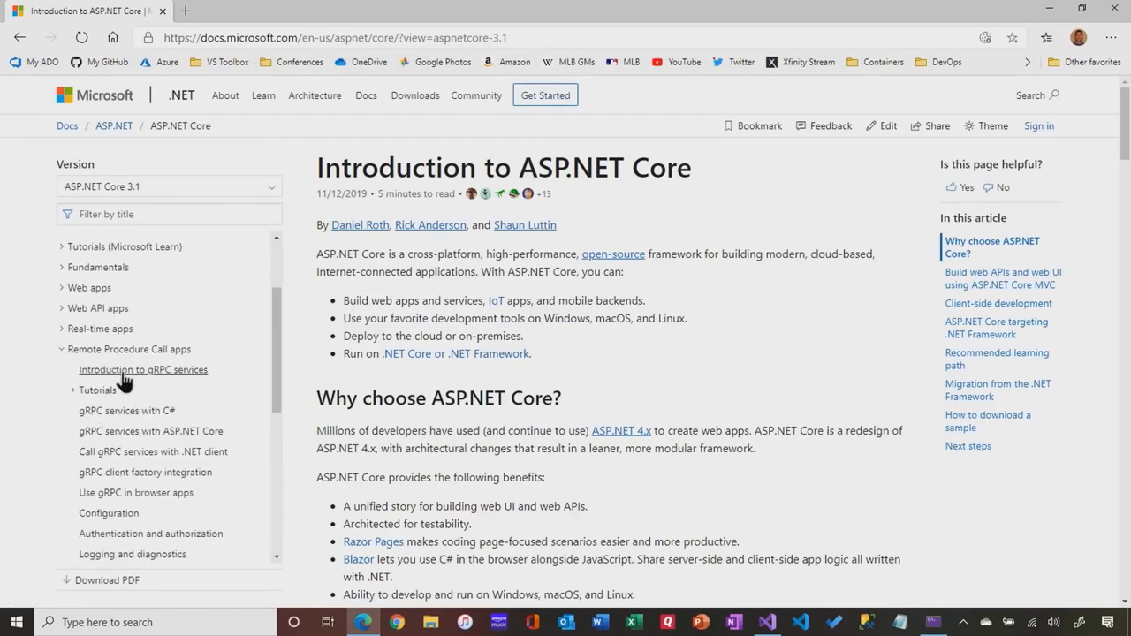
pyautogui.moveTo(130, 475)
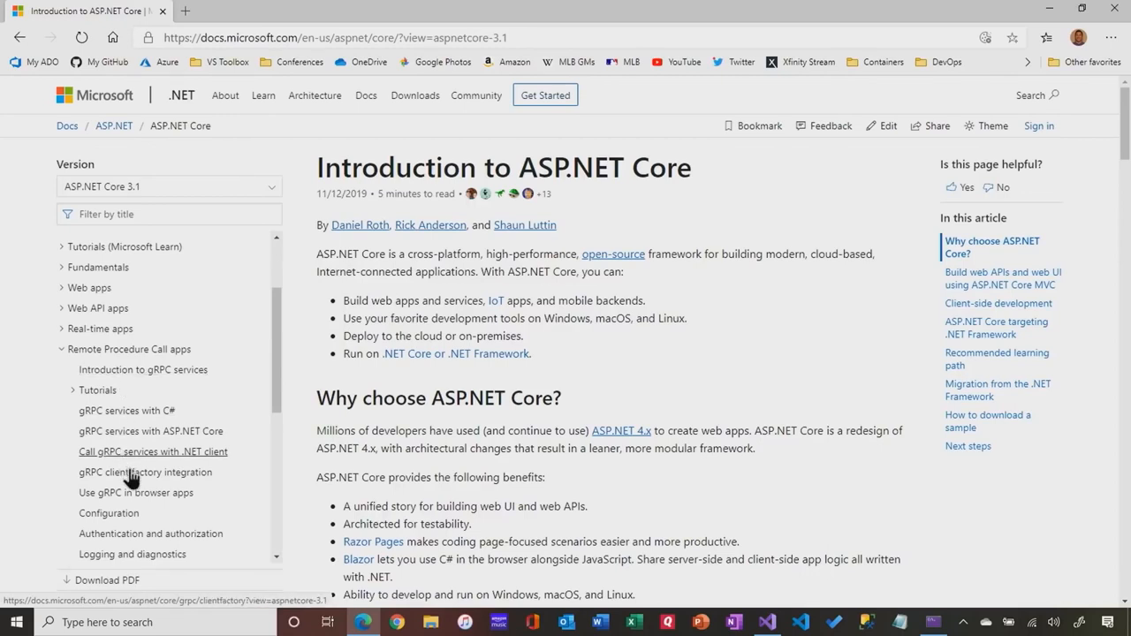